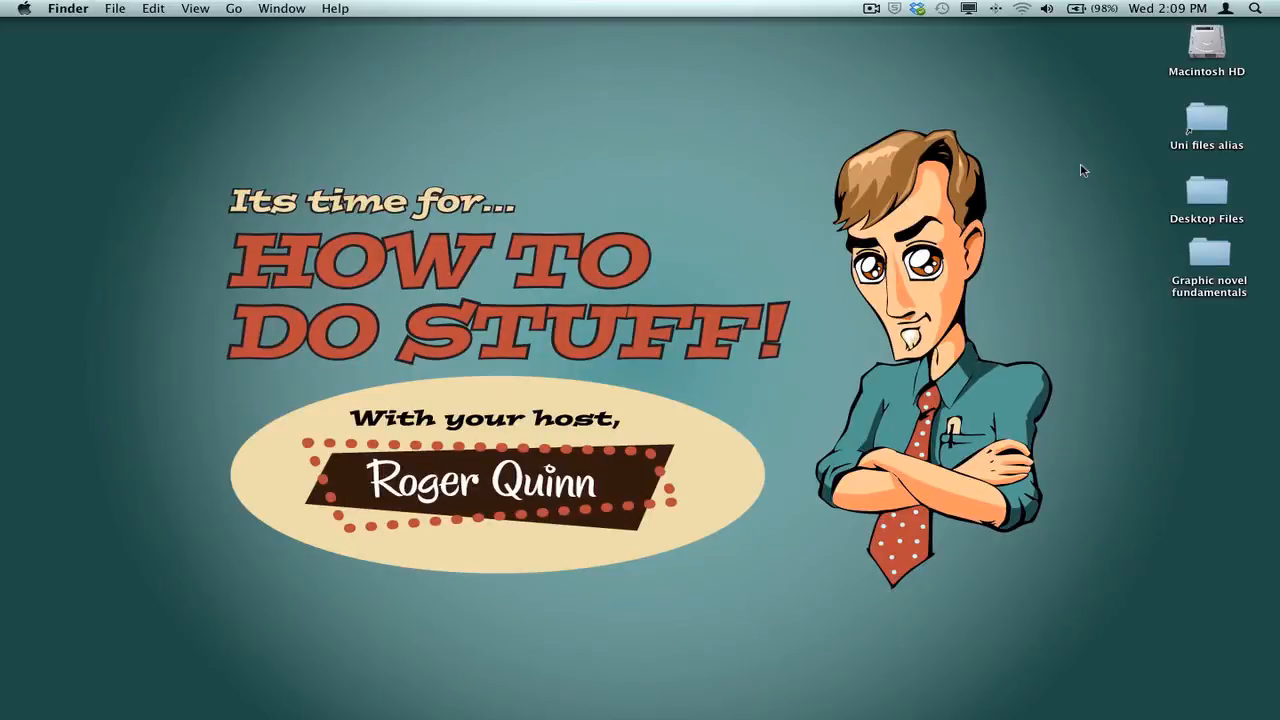
pyautogui.moveTo(1104, 170)
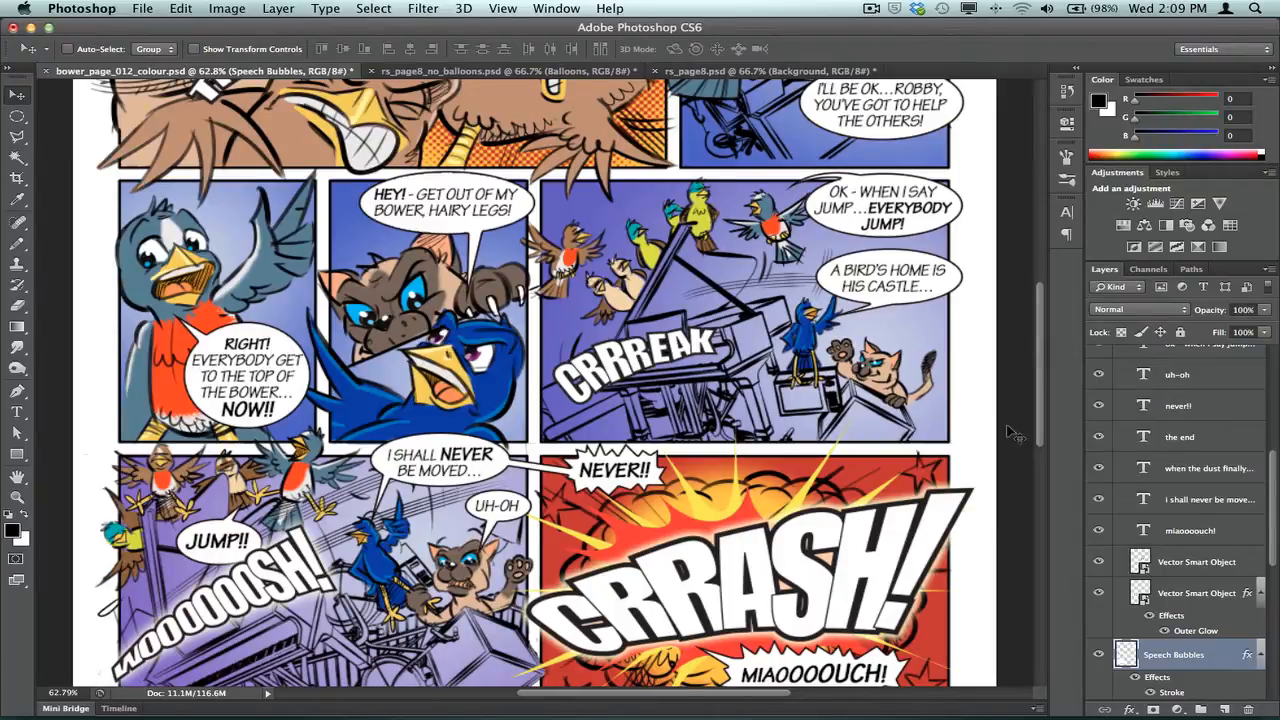
pyautogui.moveTo(1010, 432)
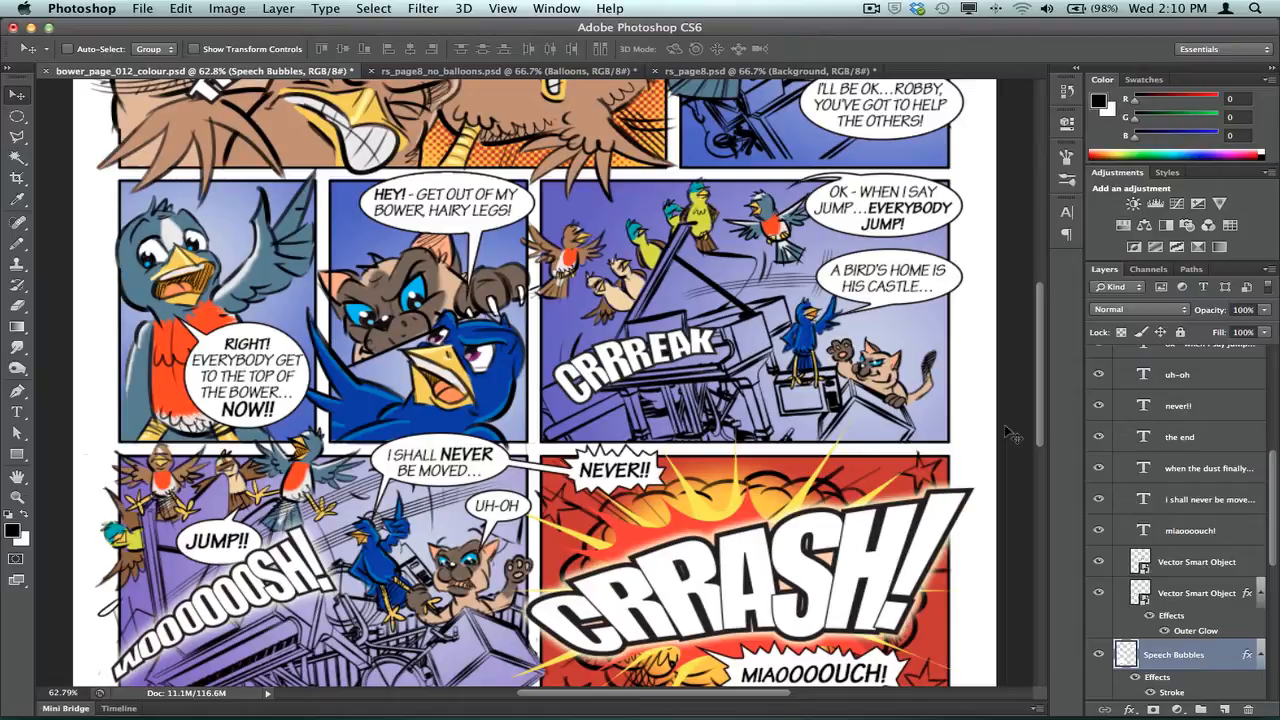
pyautogui.moveTo(816, 136)
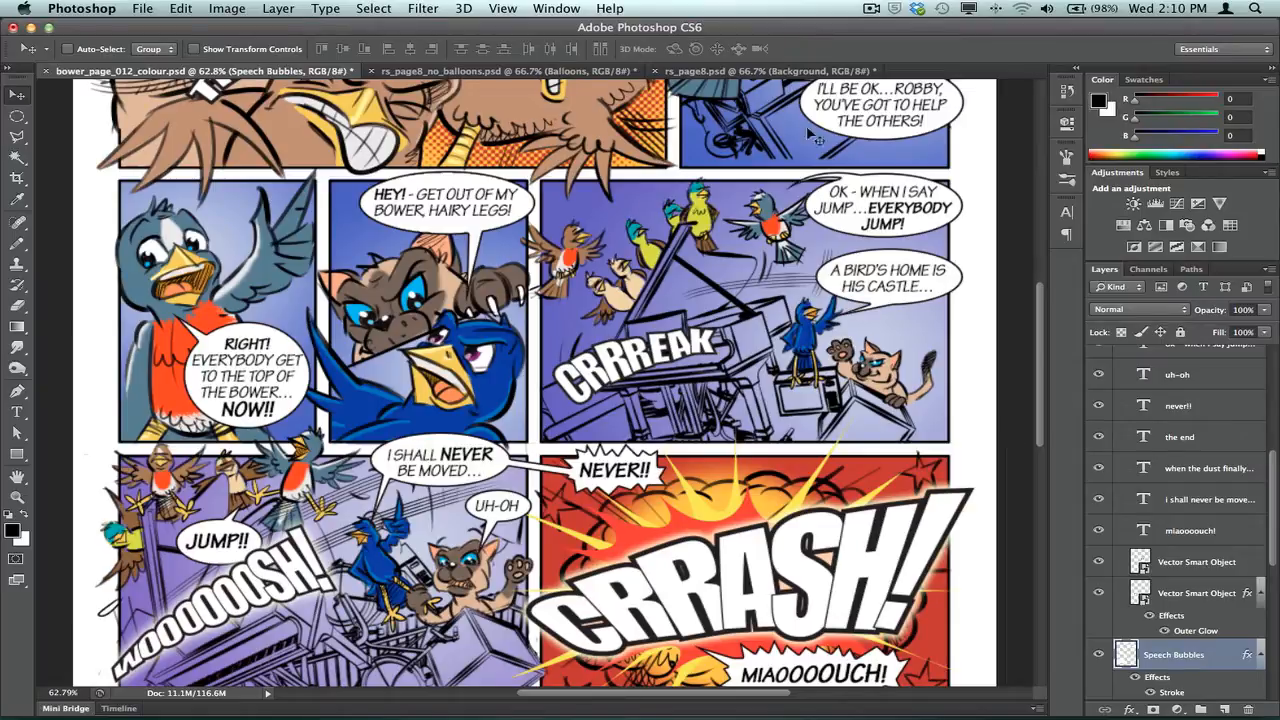
# Switch to the finished black-and-white rs_page8.psd comic page.
pyautogui.click(760, 70)
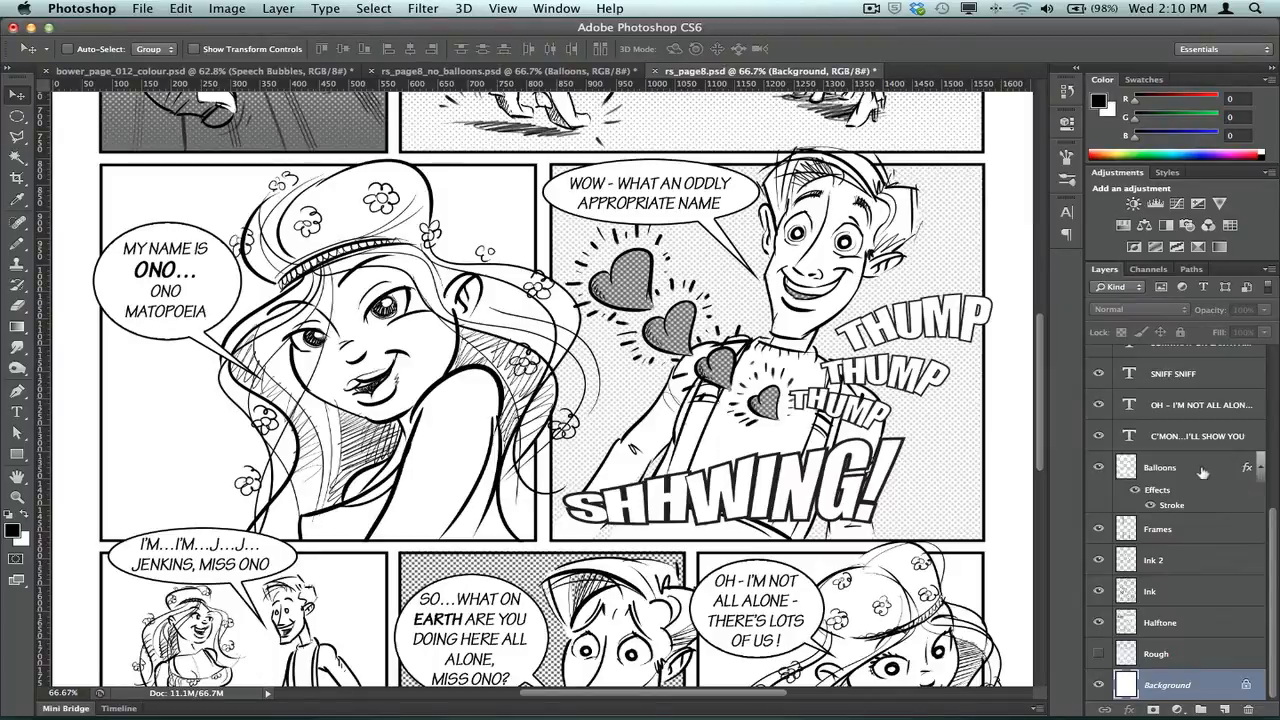
# Select the Balloons layer and scroll up the page to inspect its speech balloons.
pyautogui.click(1160, 468)
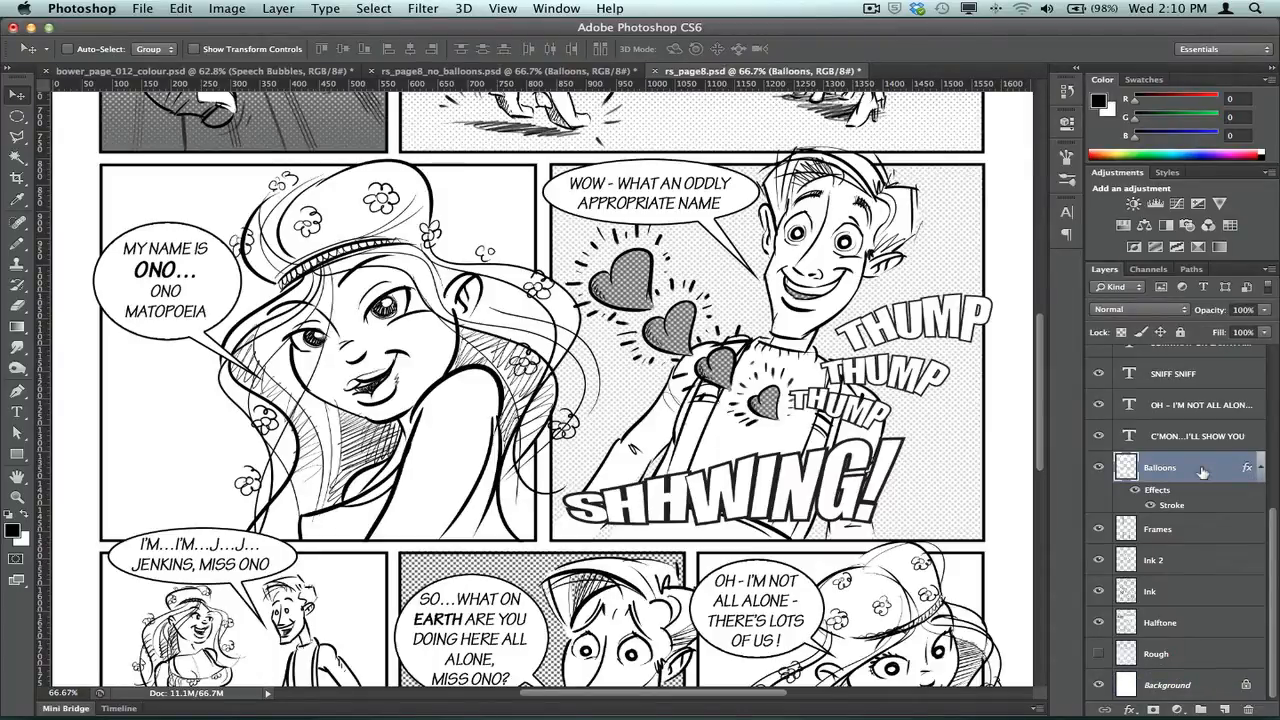
pyautogui.moveTo(1212, 504)
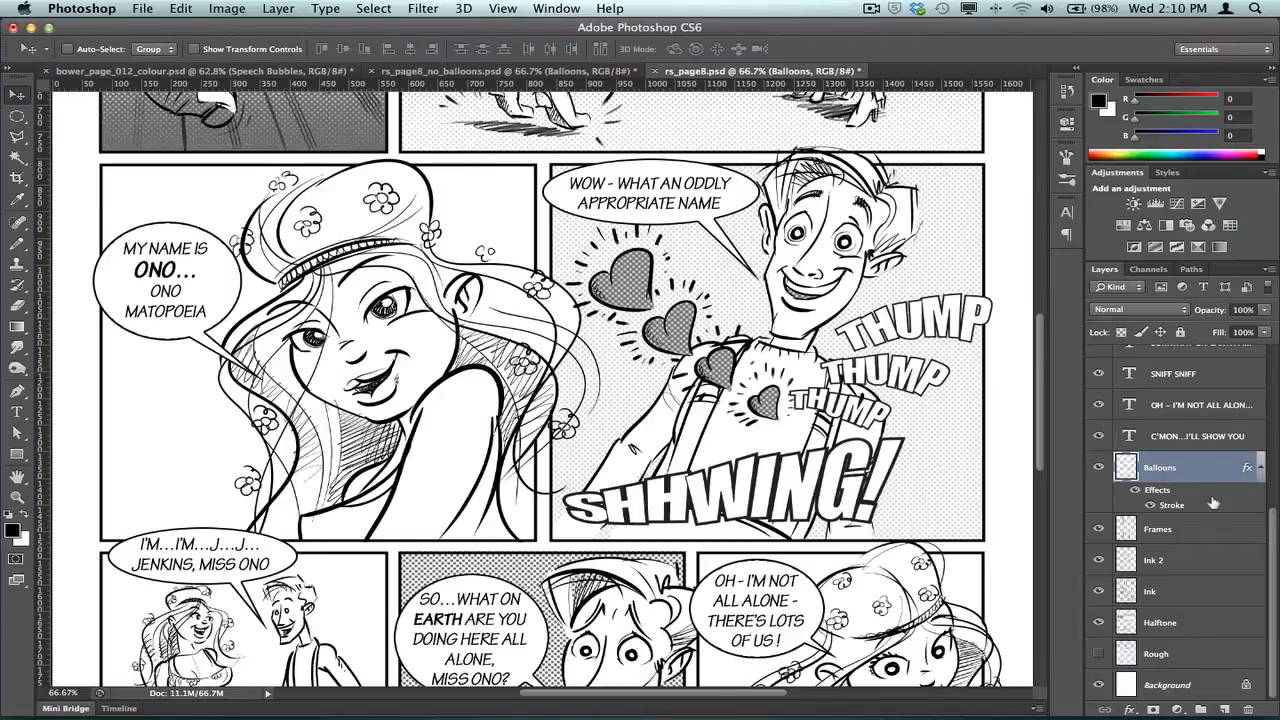
pyautogui.moveTo(1212, 504)
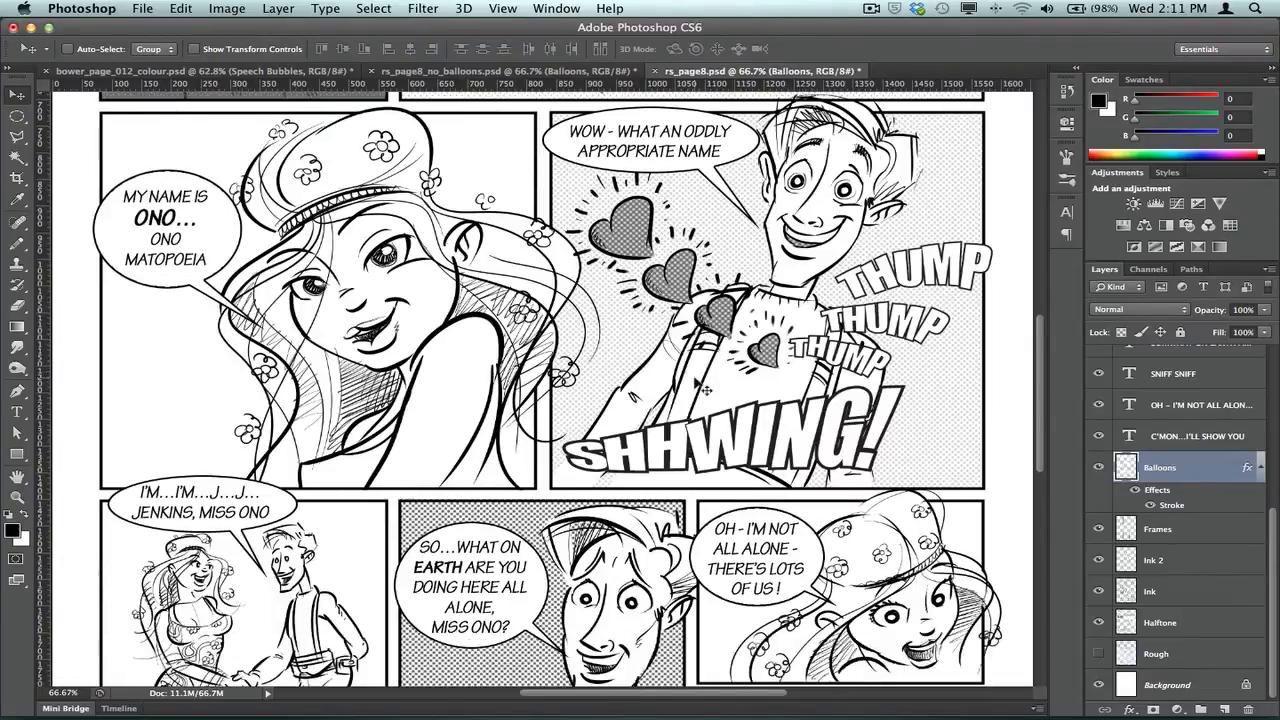
pyautogui.scroll(3)
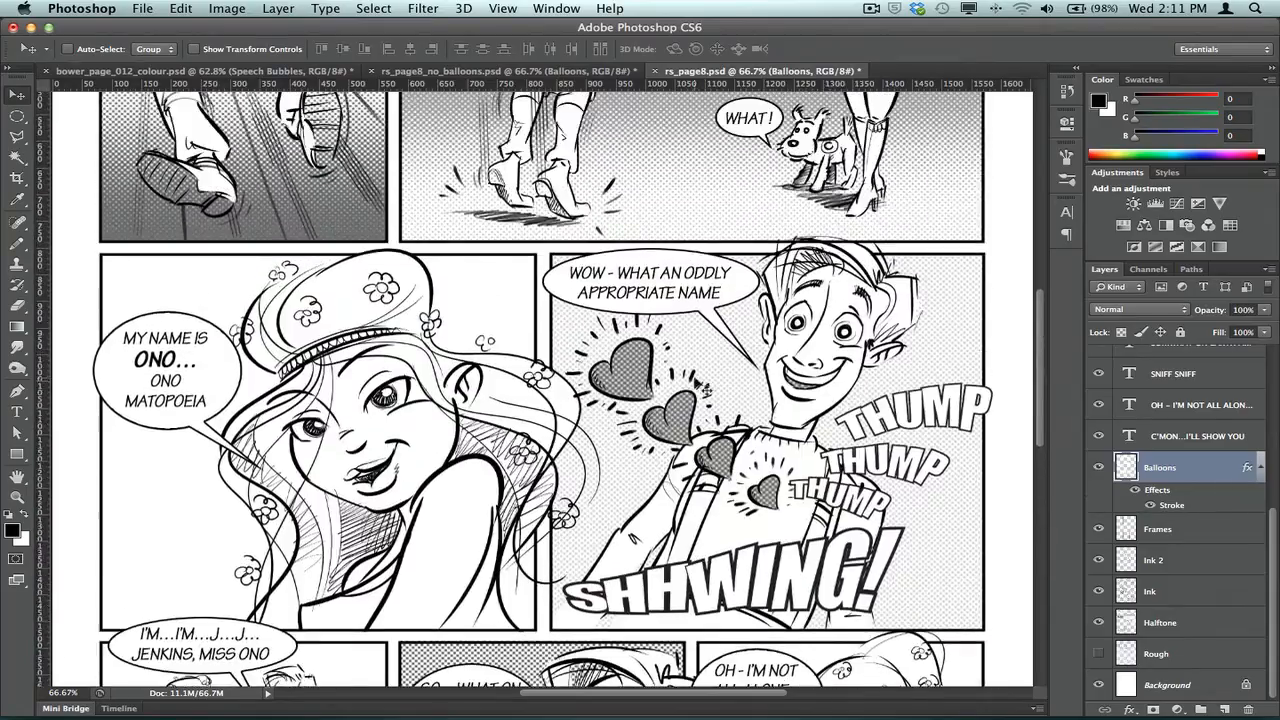
pyautogui.scroll(3)
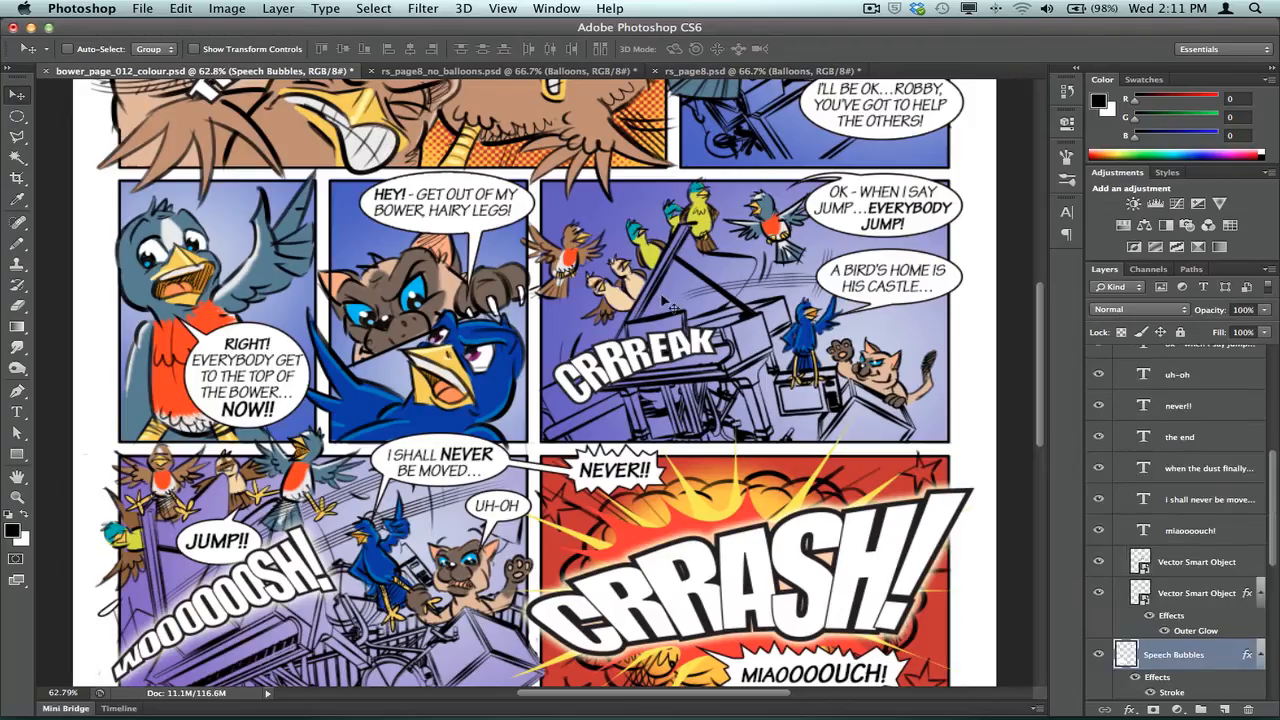
pyautogui.moveTo(420, 464)
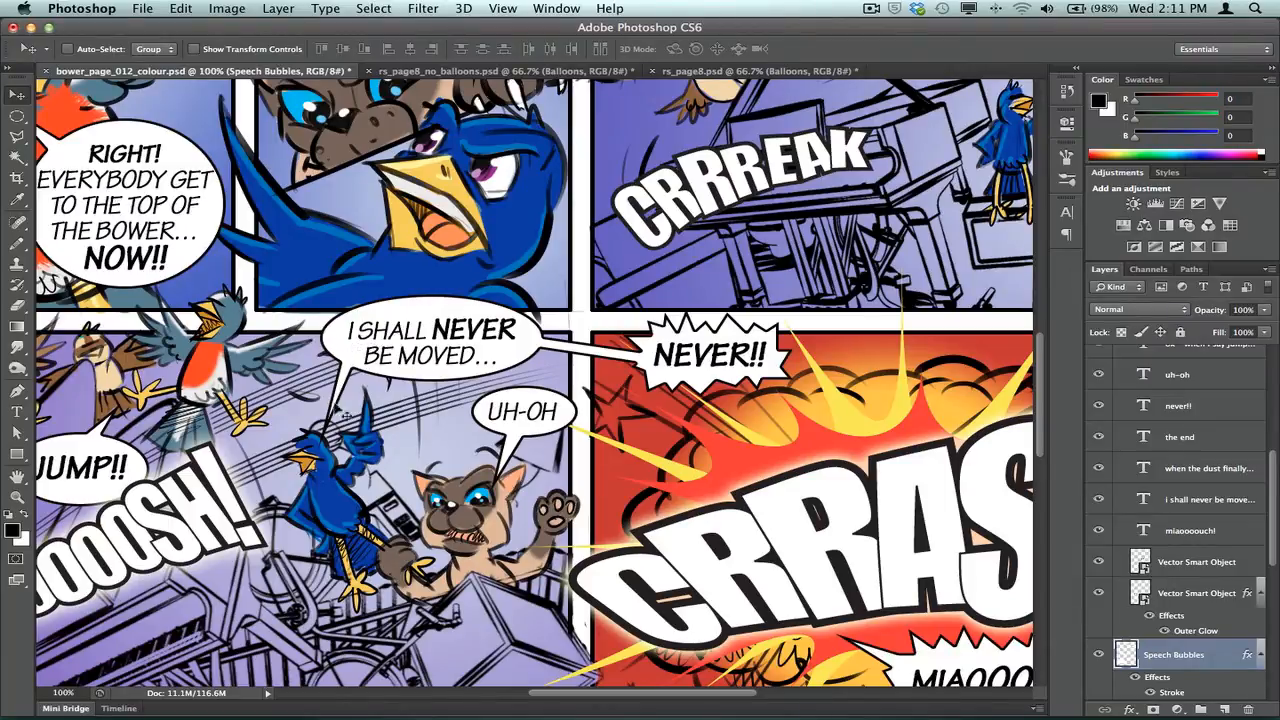
pyautogui.moveTo(520, 348)
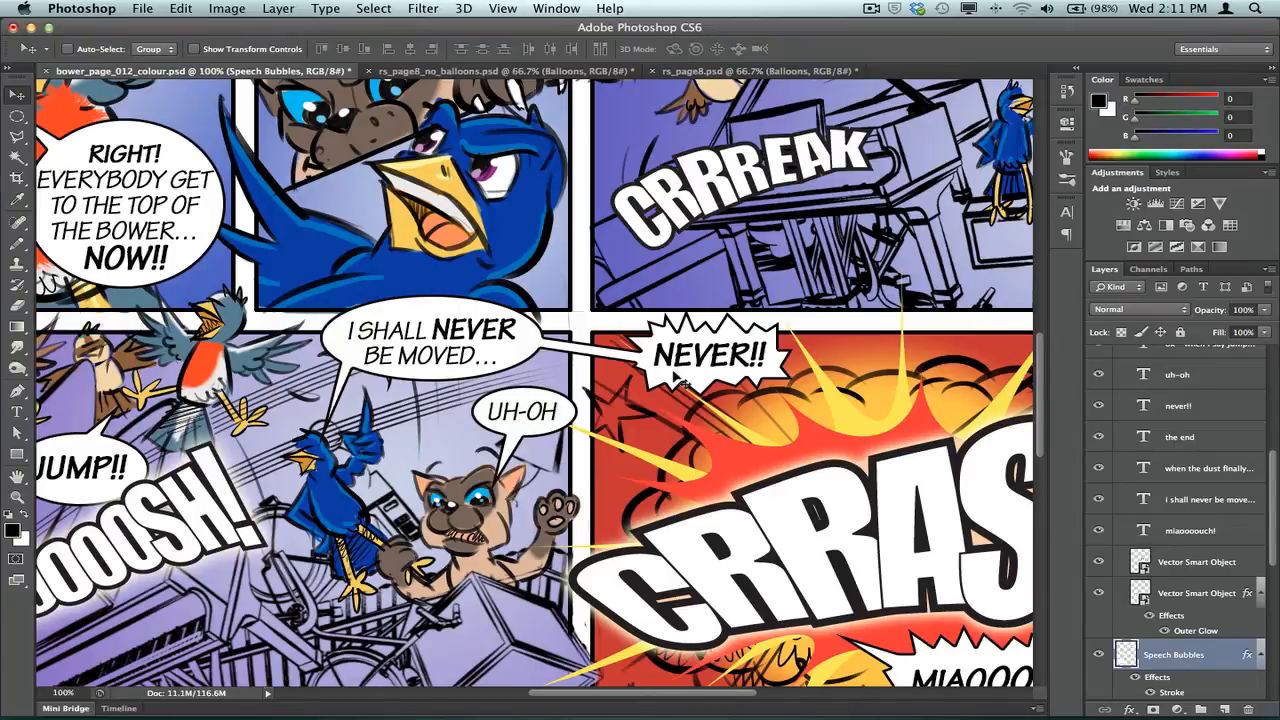
pyautogui.moveTo(510, 350)
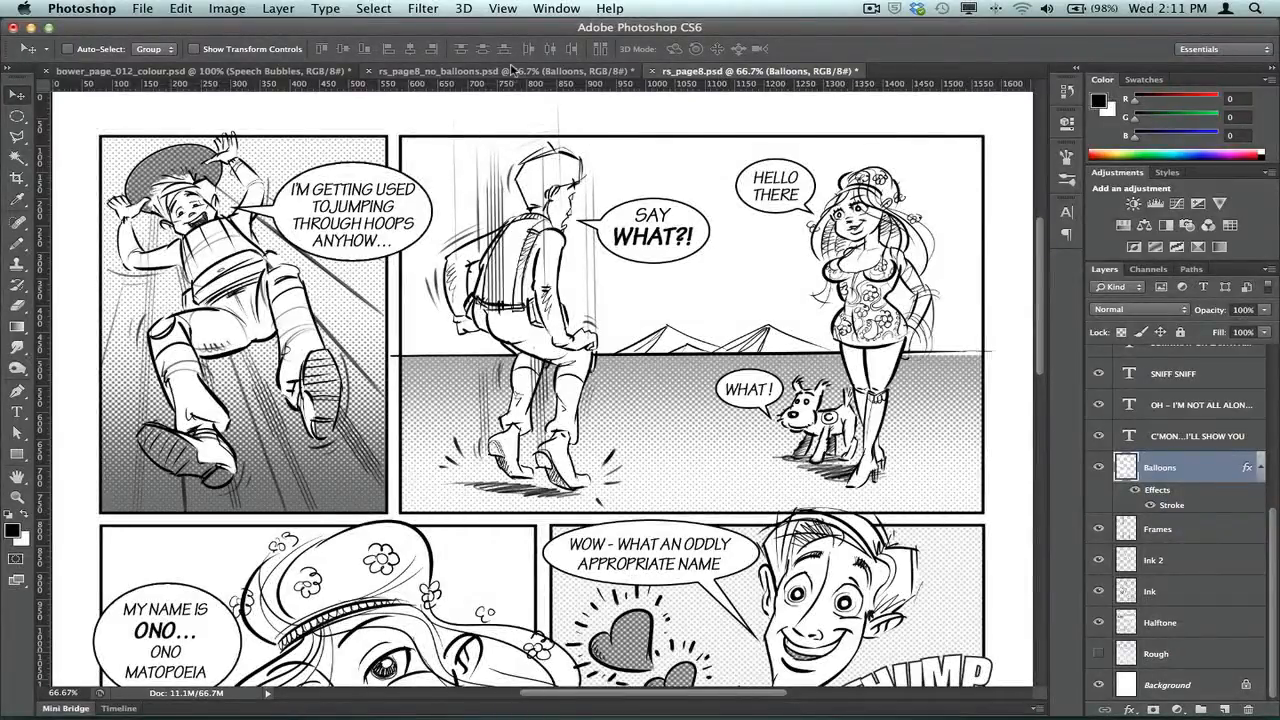
# Delete the old stroked Balloons layer from rs_page8_no_balloons.psd.
pyautogui.scroll(-3)
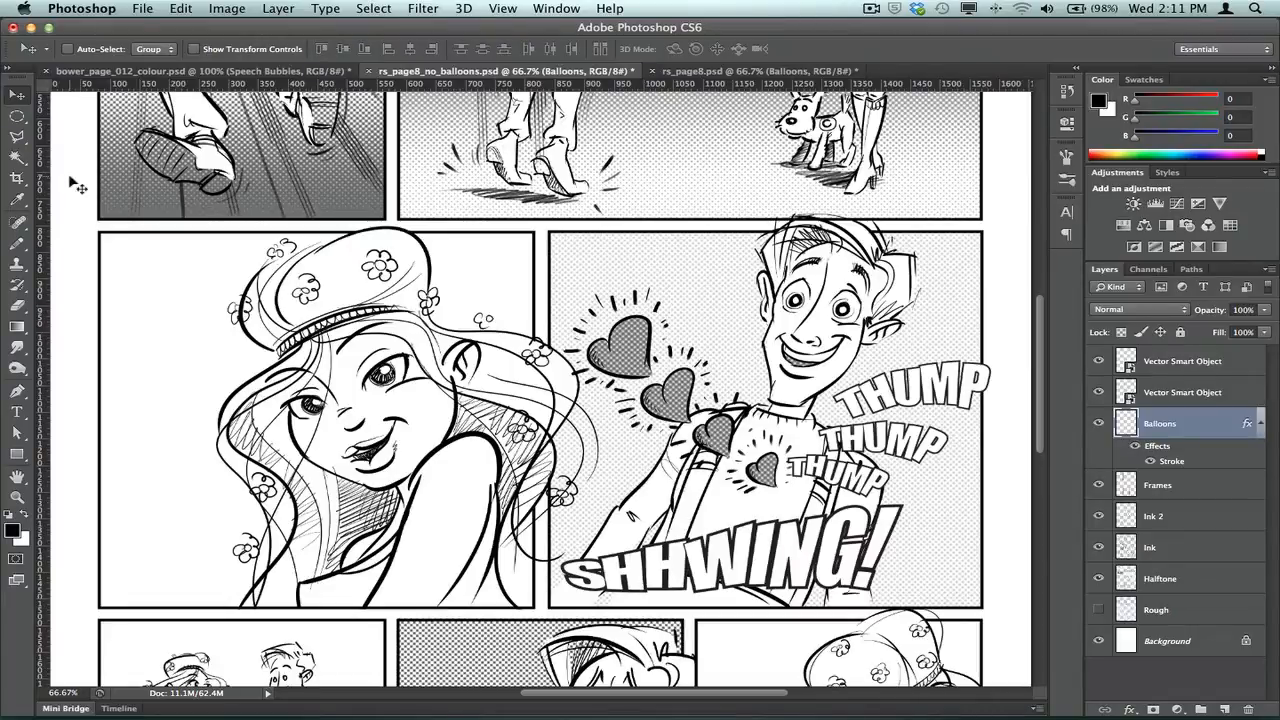
pyautogui.moveTo(1212, 432)
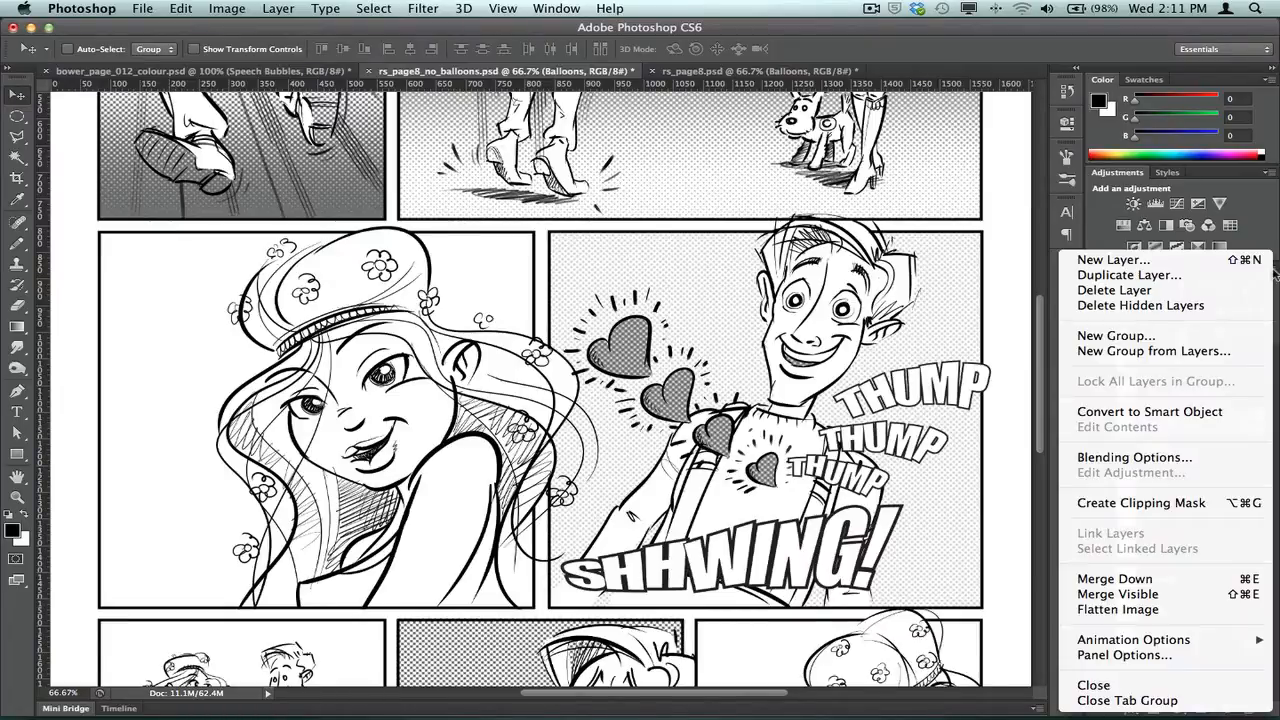
pyautogui.click(1128, 276)
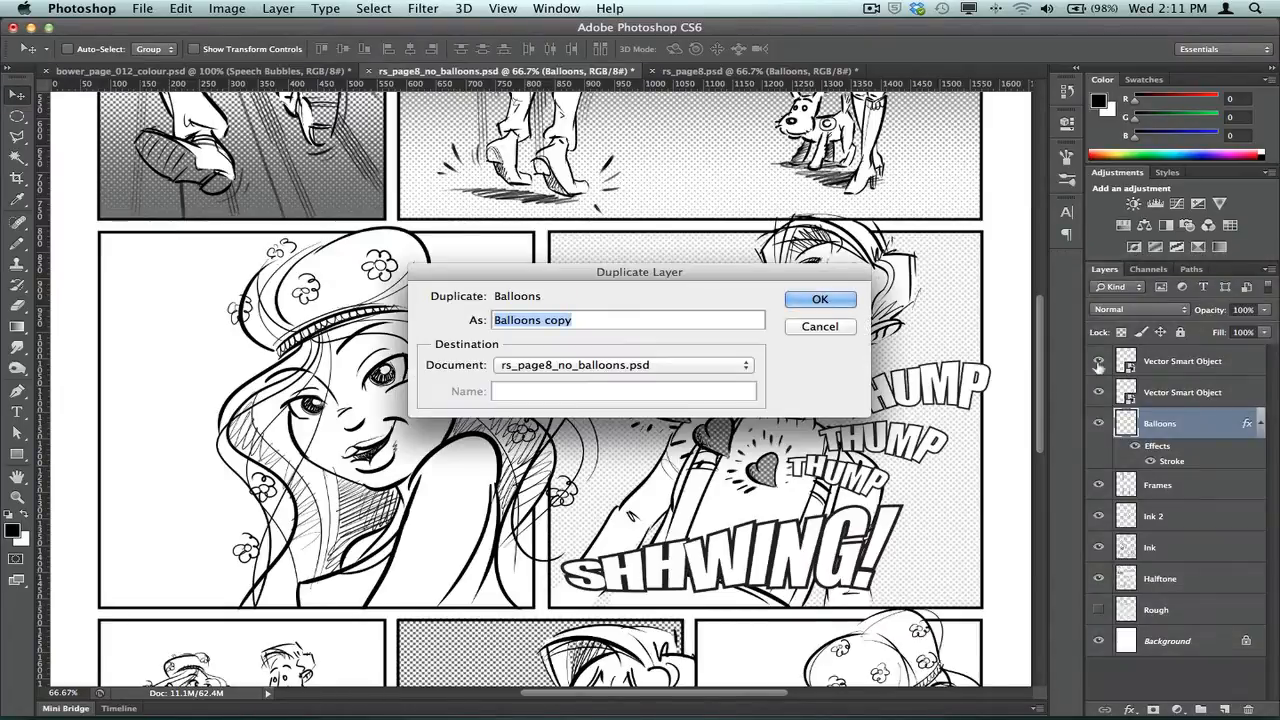
pyautogui.click(820, 300)
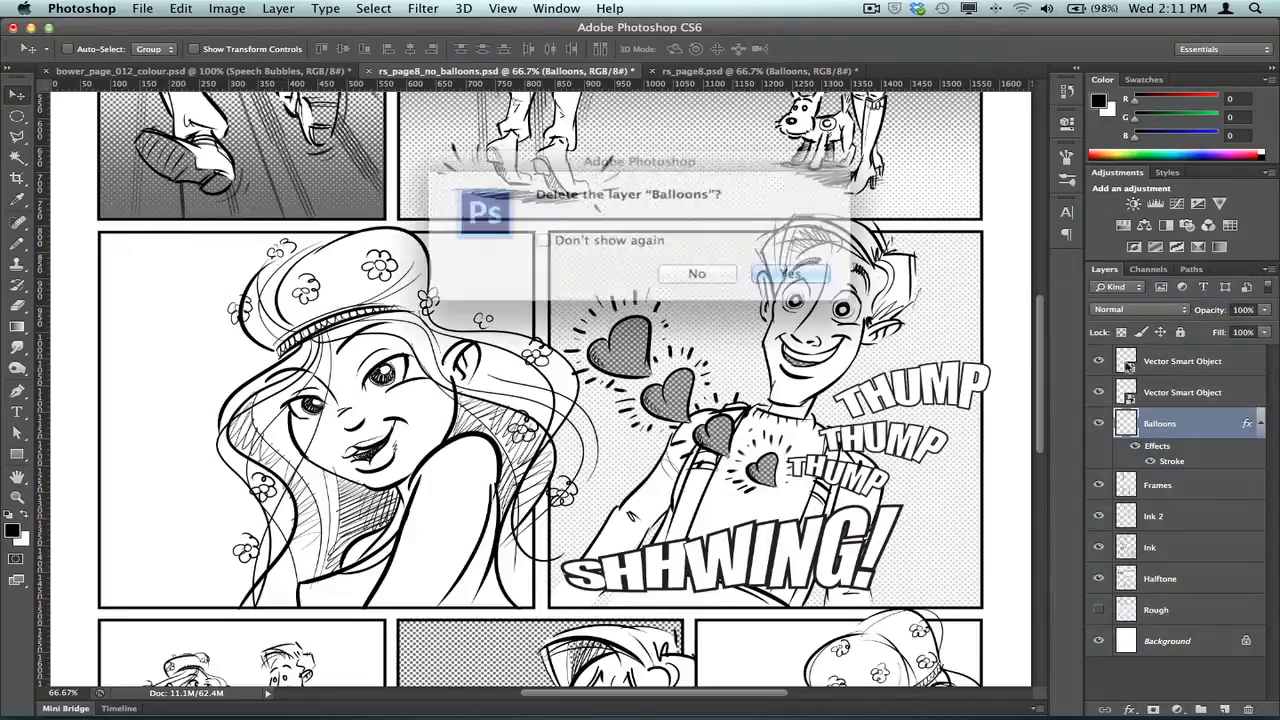
pyautogui.click(788, 272)
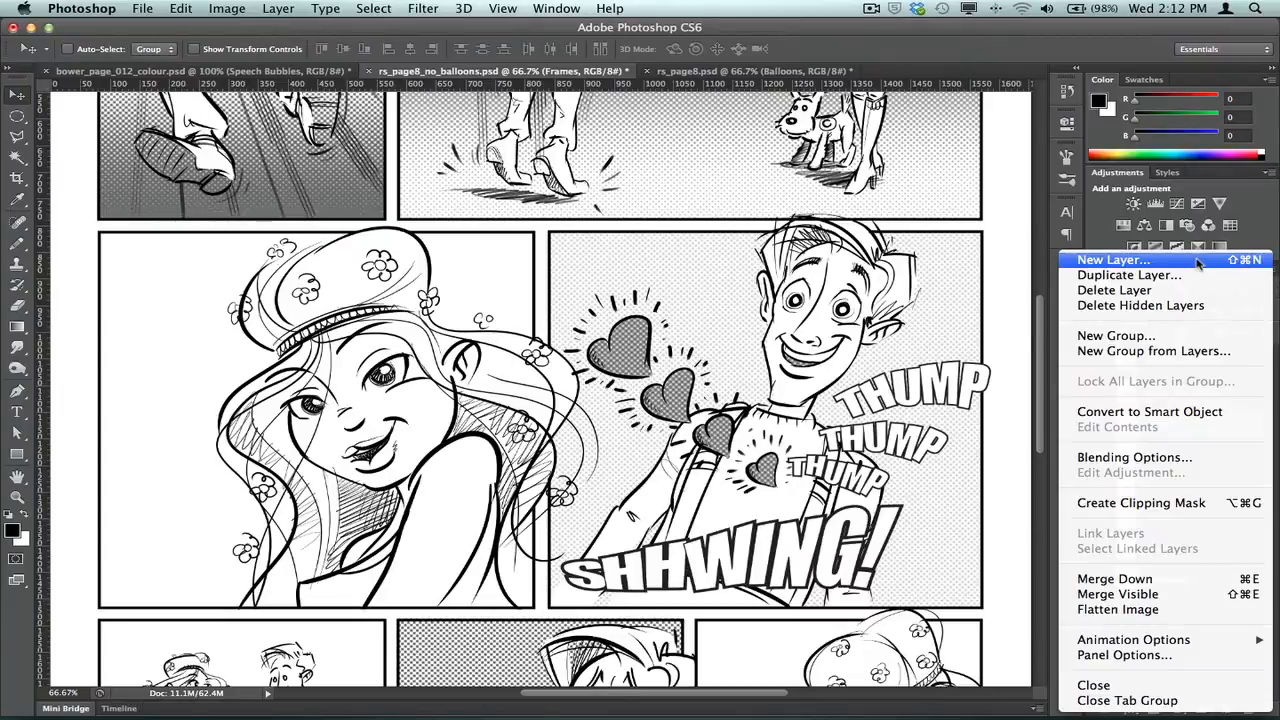
# Create a fresh empty layer named Balloons above the Frames layer.
pyautogui.click(1112, 260)
pyautogui.write('Balloons')
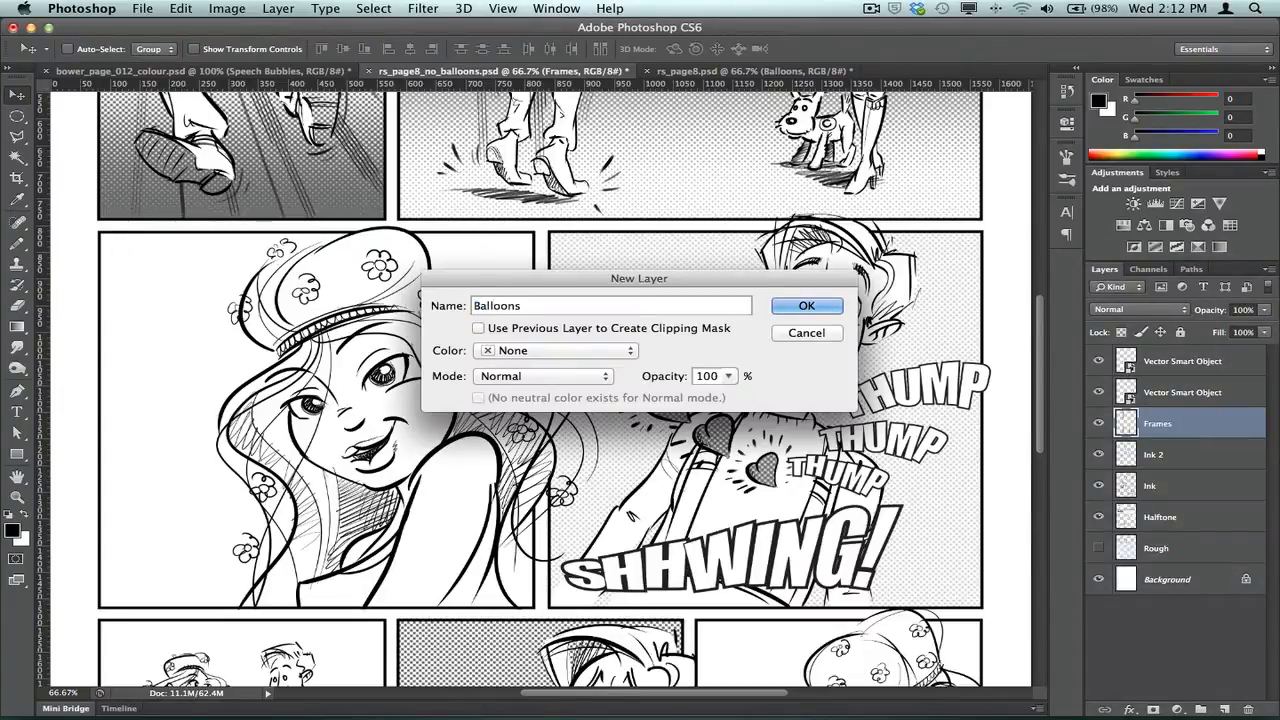
pyautogui.click(806, 304)
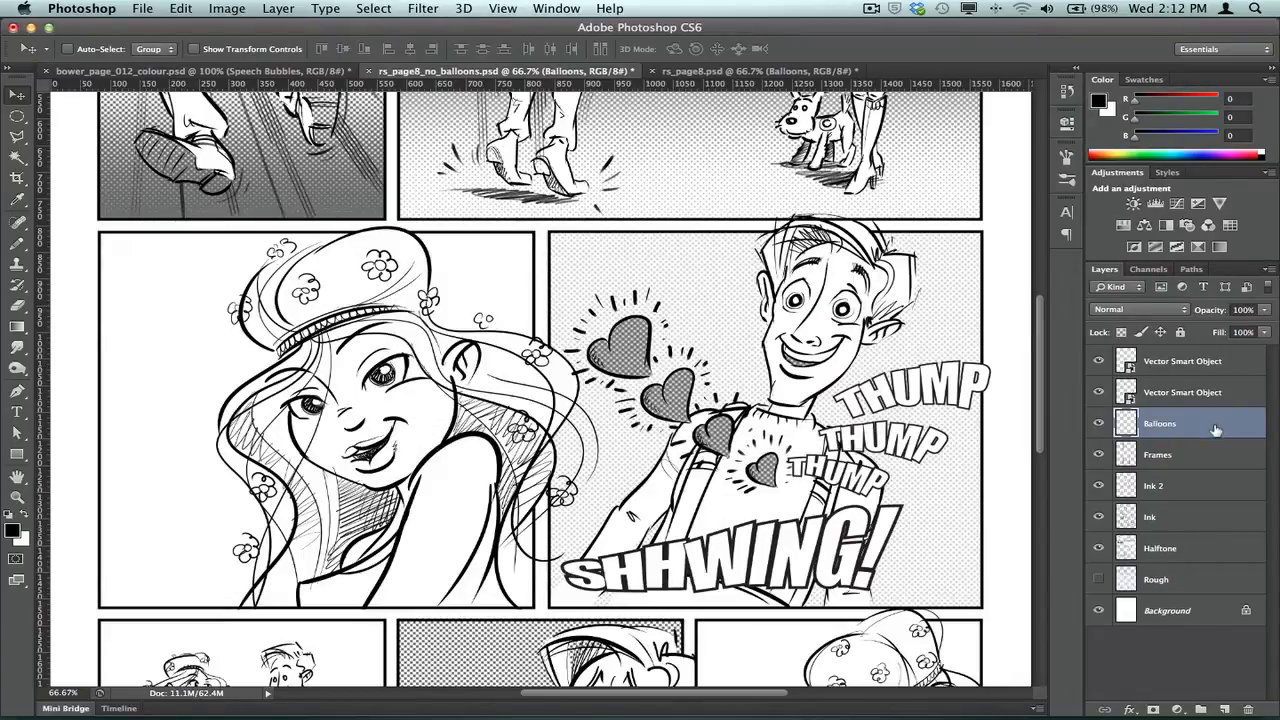
# Give the Balloons layer a black 3 px outside Stroke layer style.
pyautogui.doubleClick(1160, 424)
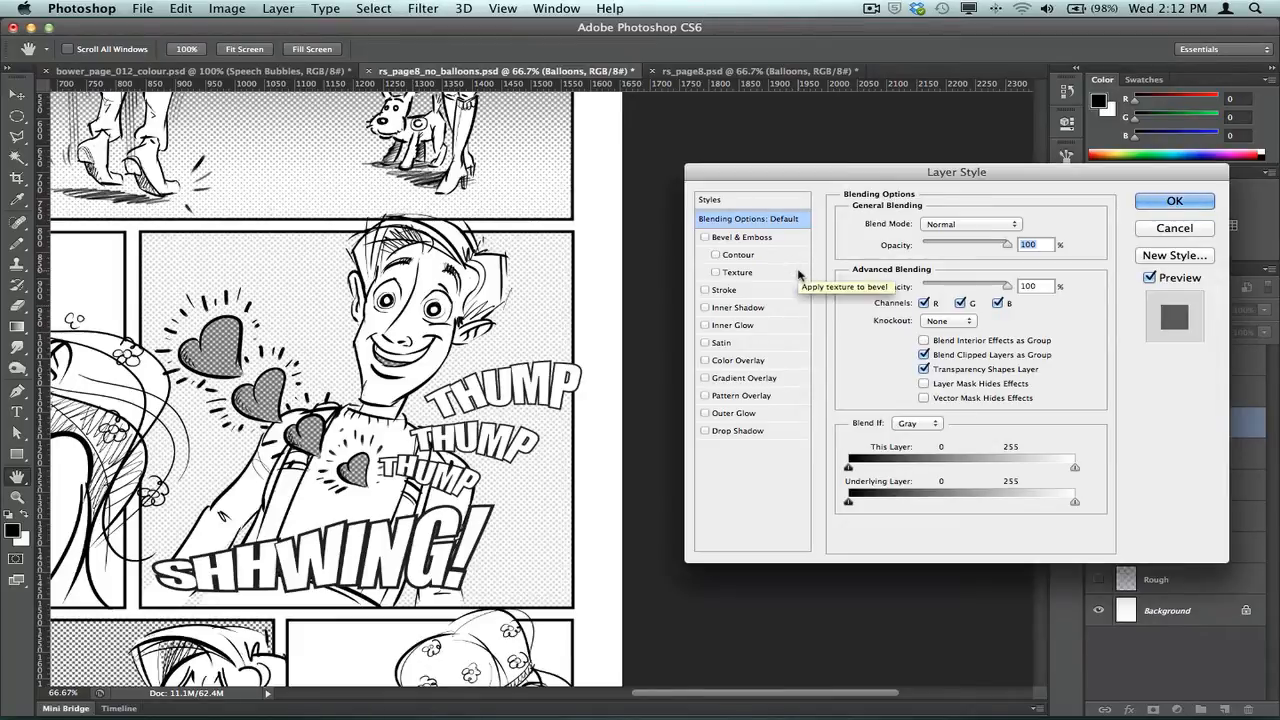
pyautogui.moveTo(832, 276)
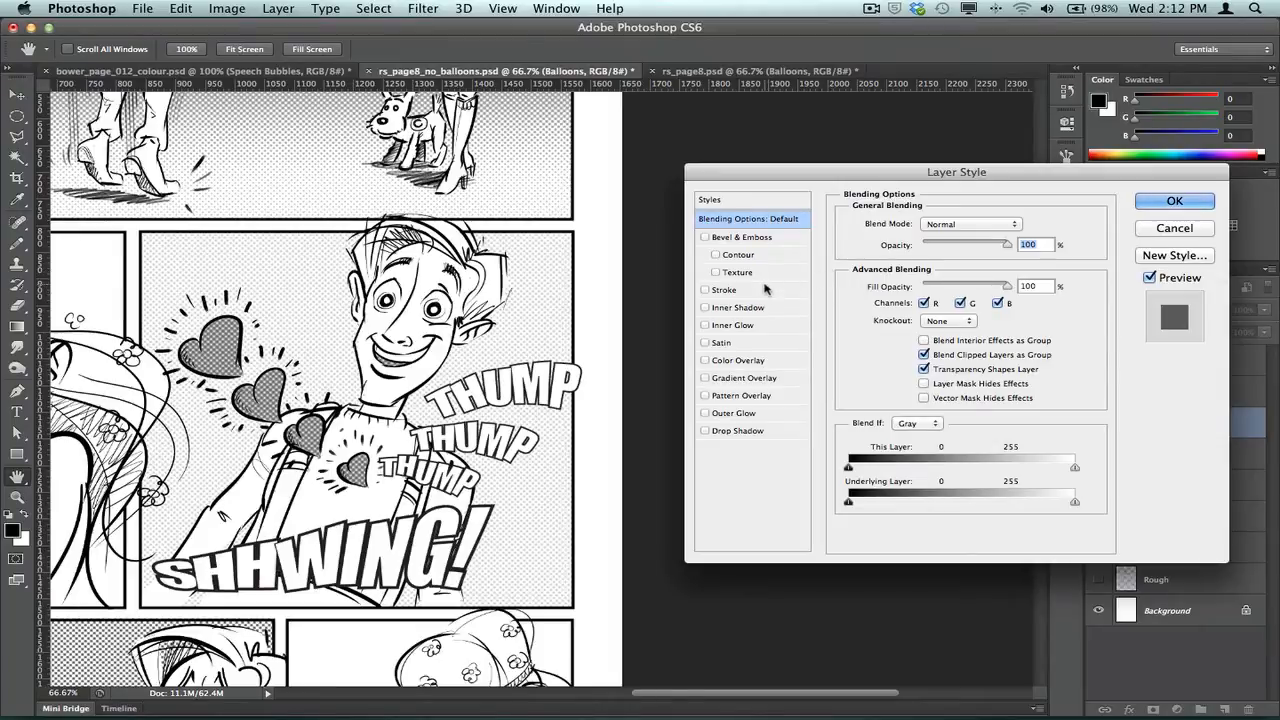
pyautogui.click(724, 288)
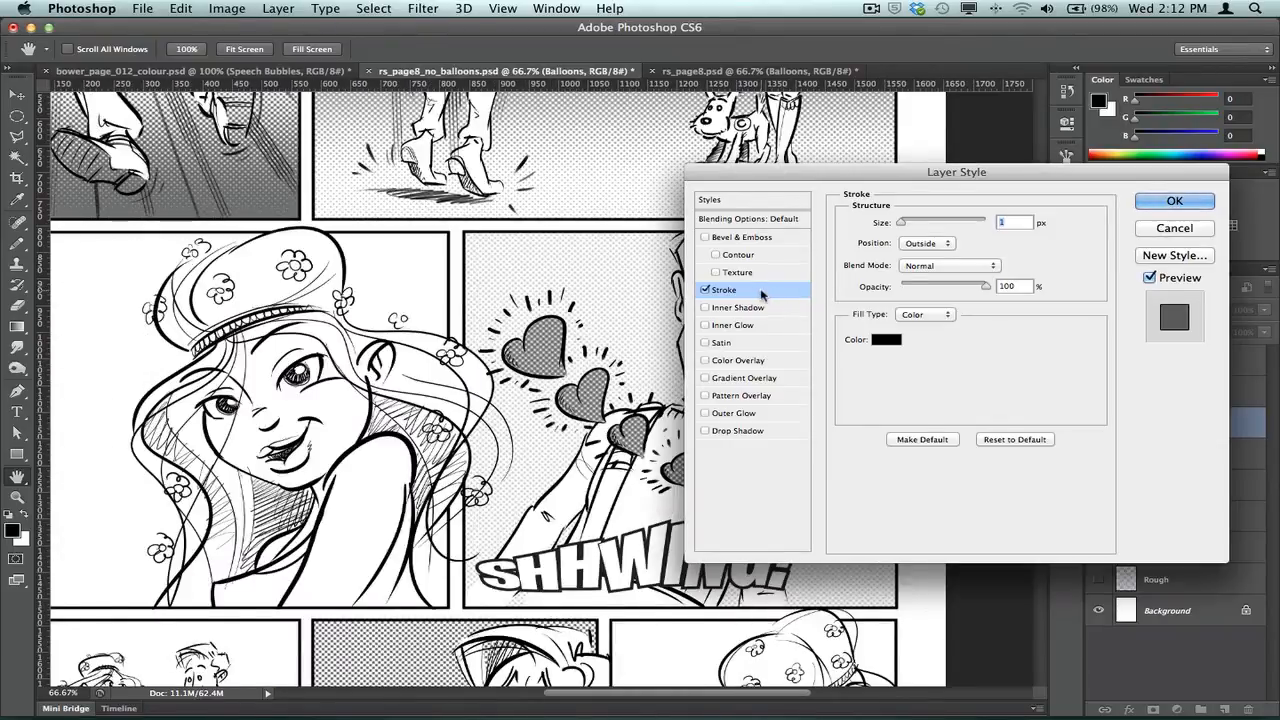
pyautogui.moveTo(988, 228)
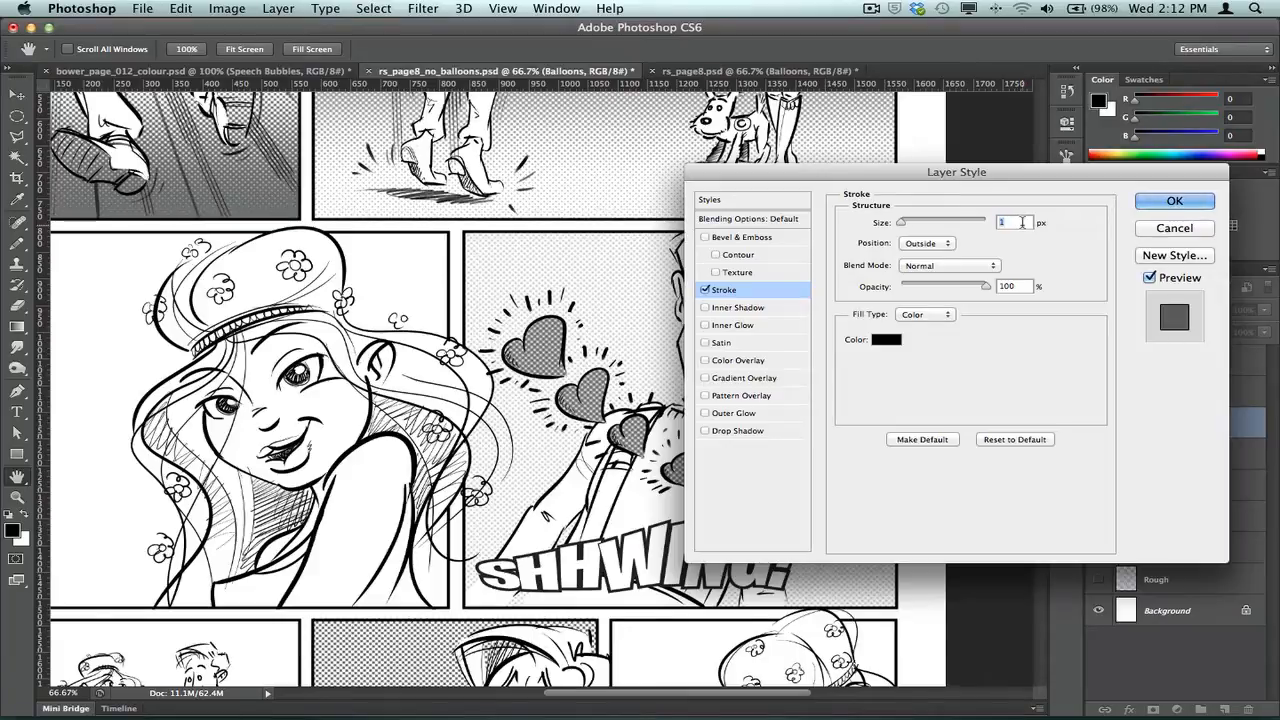
pyautogui.moveTo(1024, 232)
pyautogui.write('3')
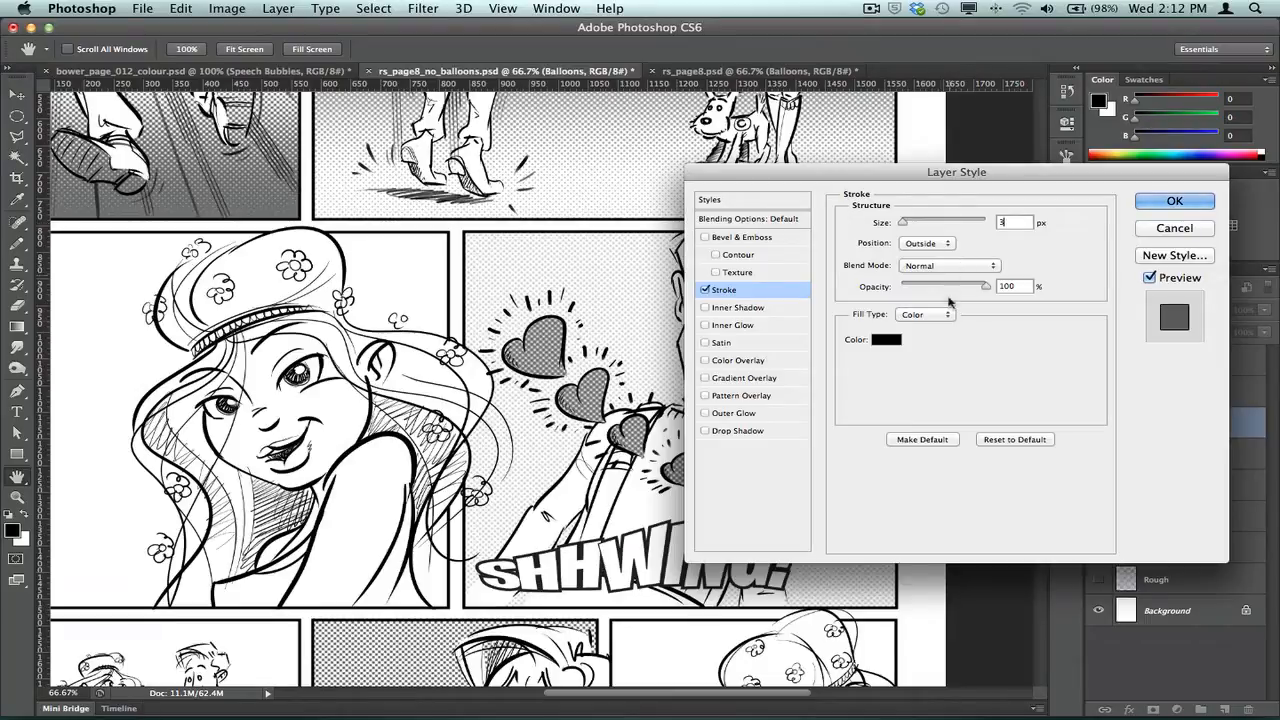
pyautogui.moveTo(964, 388)
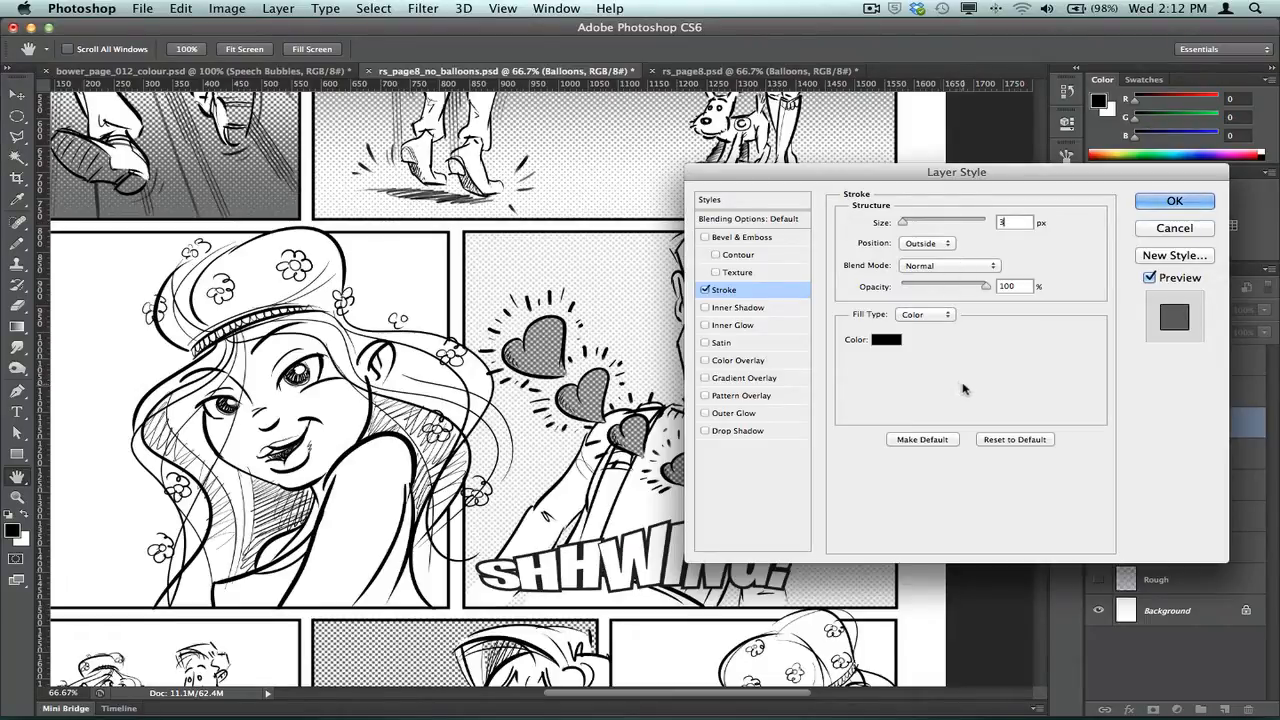
pyautogui.moveTo(968, 244)
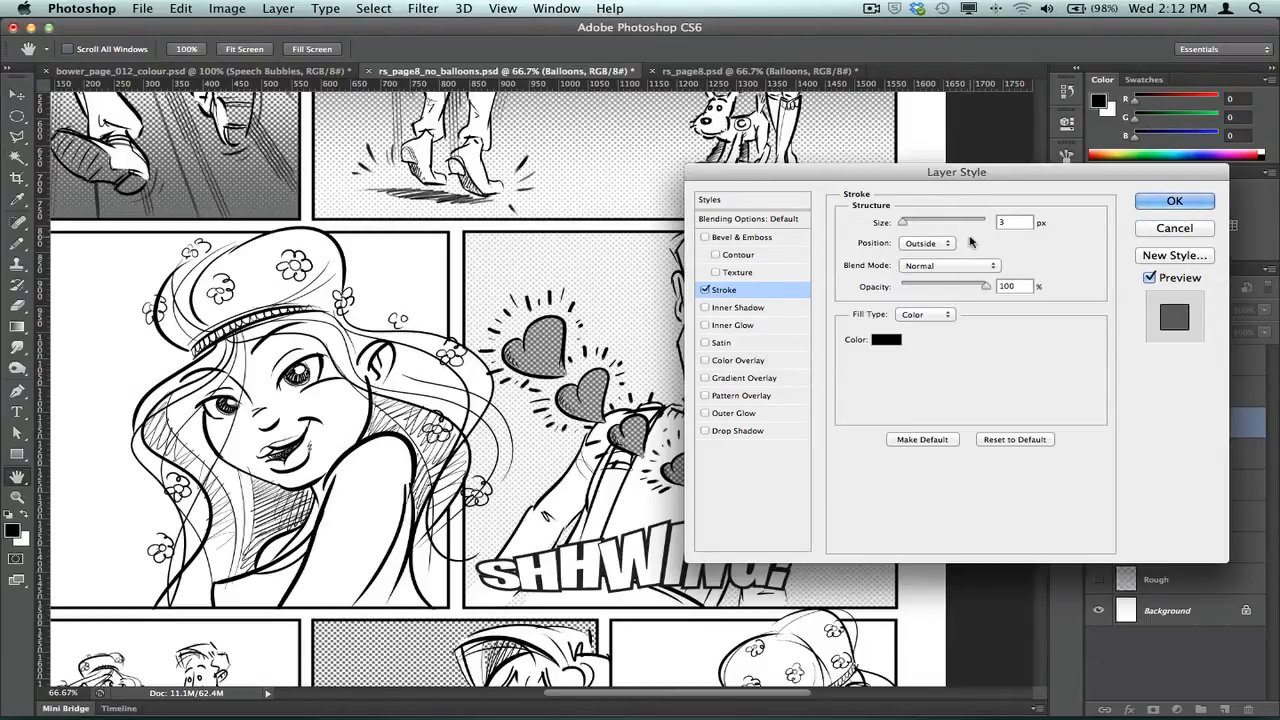
pyautogui.moveTo(1020, 352)
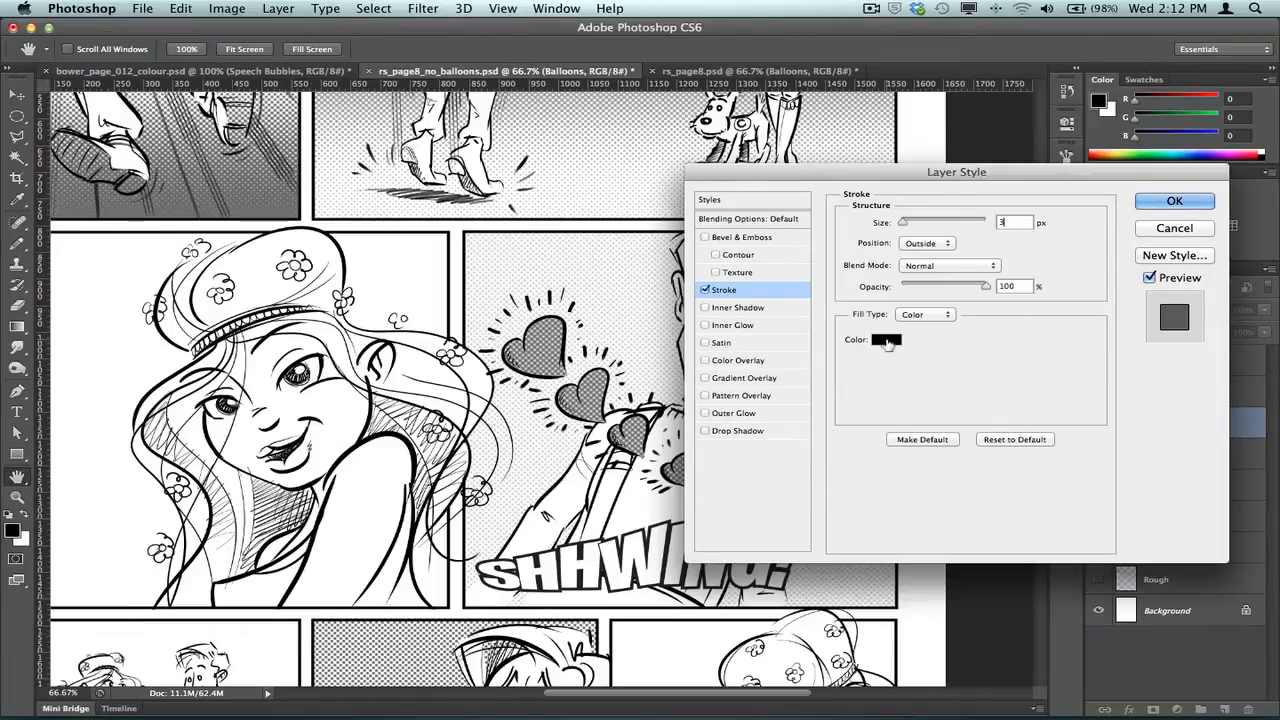
pyautogui.moveTo(884, 340)
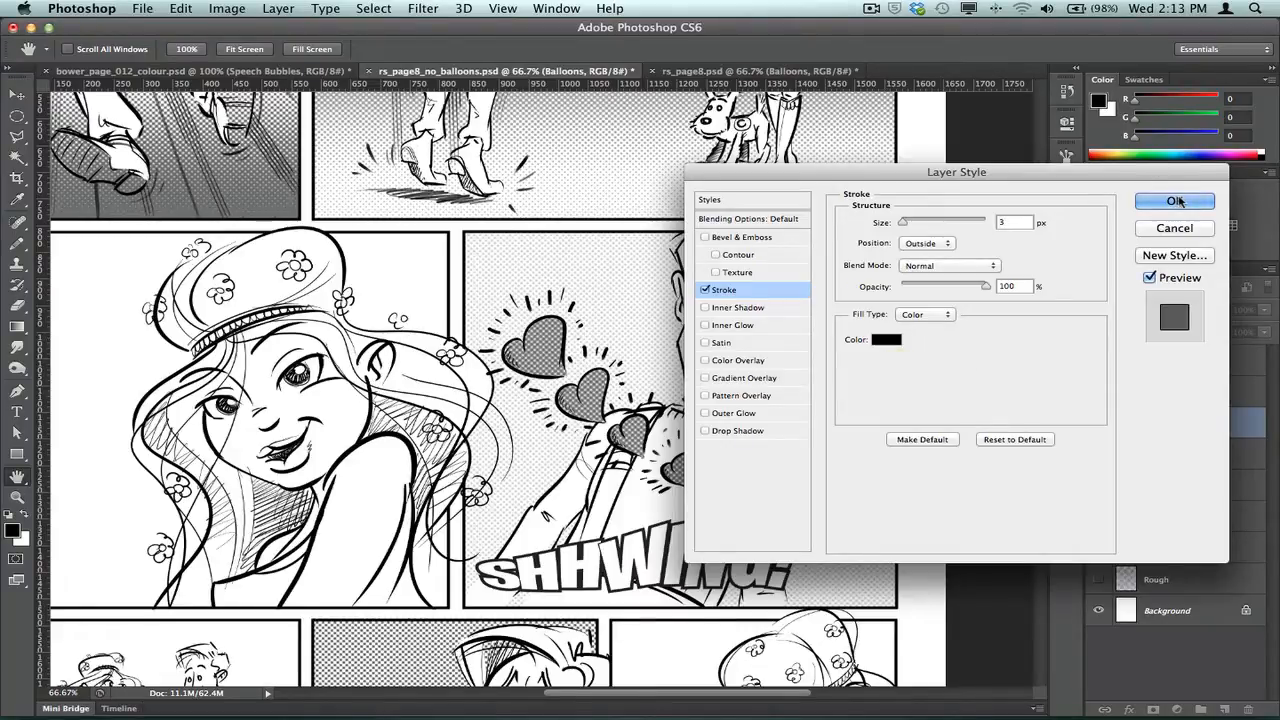
# Apply the stroke settings so the effect appears on the Balloons layer.
pyautogui.click(1174, 200)
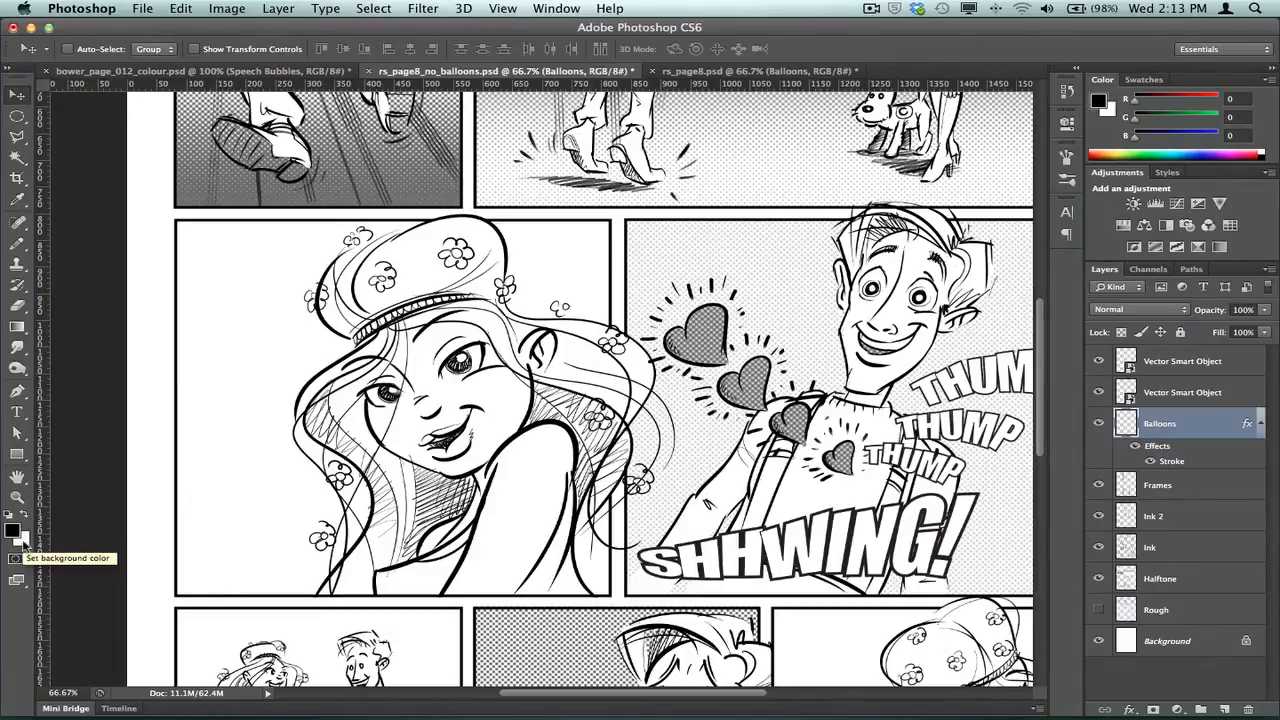
pyautogui.moveTo(236, 372)
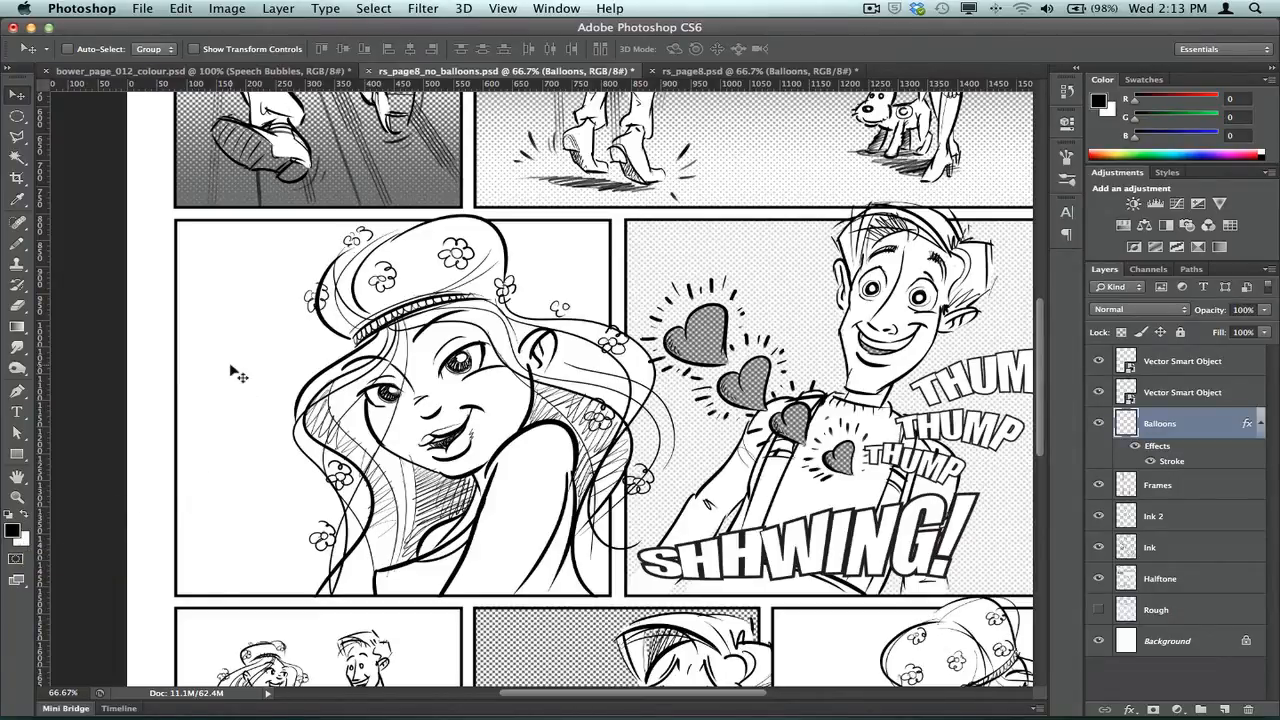
pyautogui.moveTo(272, 332)
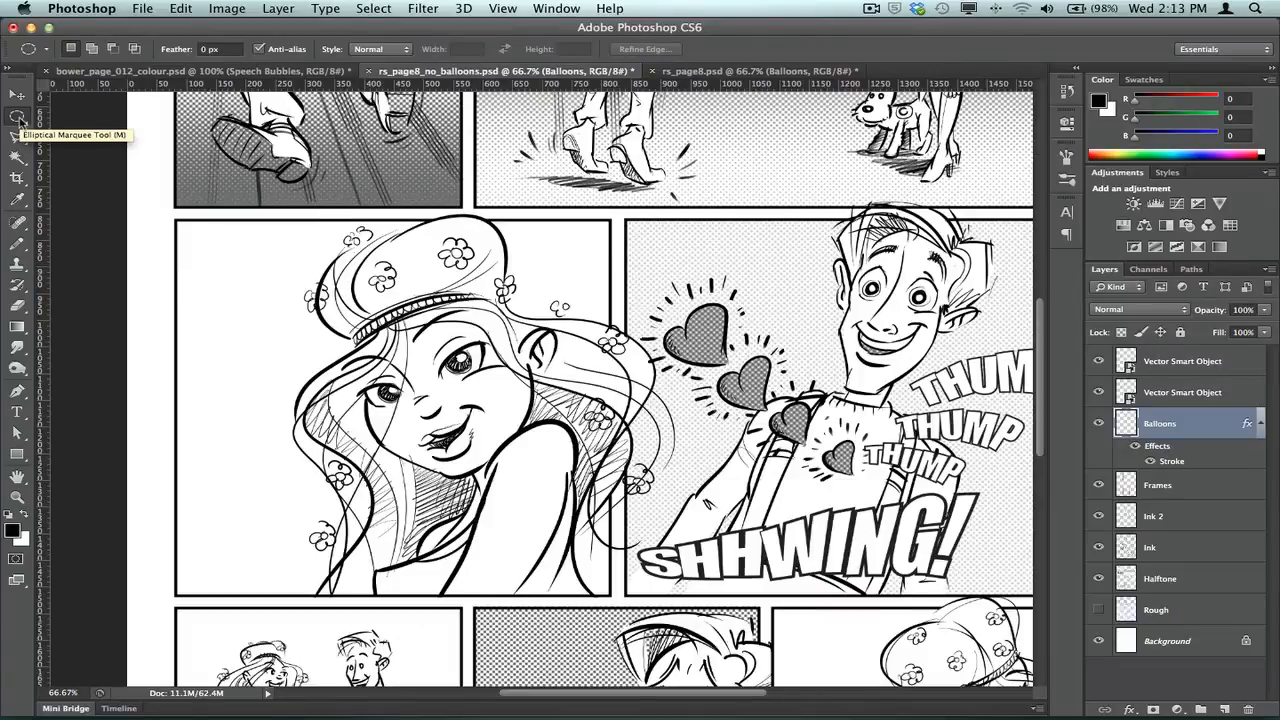
pyautogui.moveTo(264, 320)
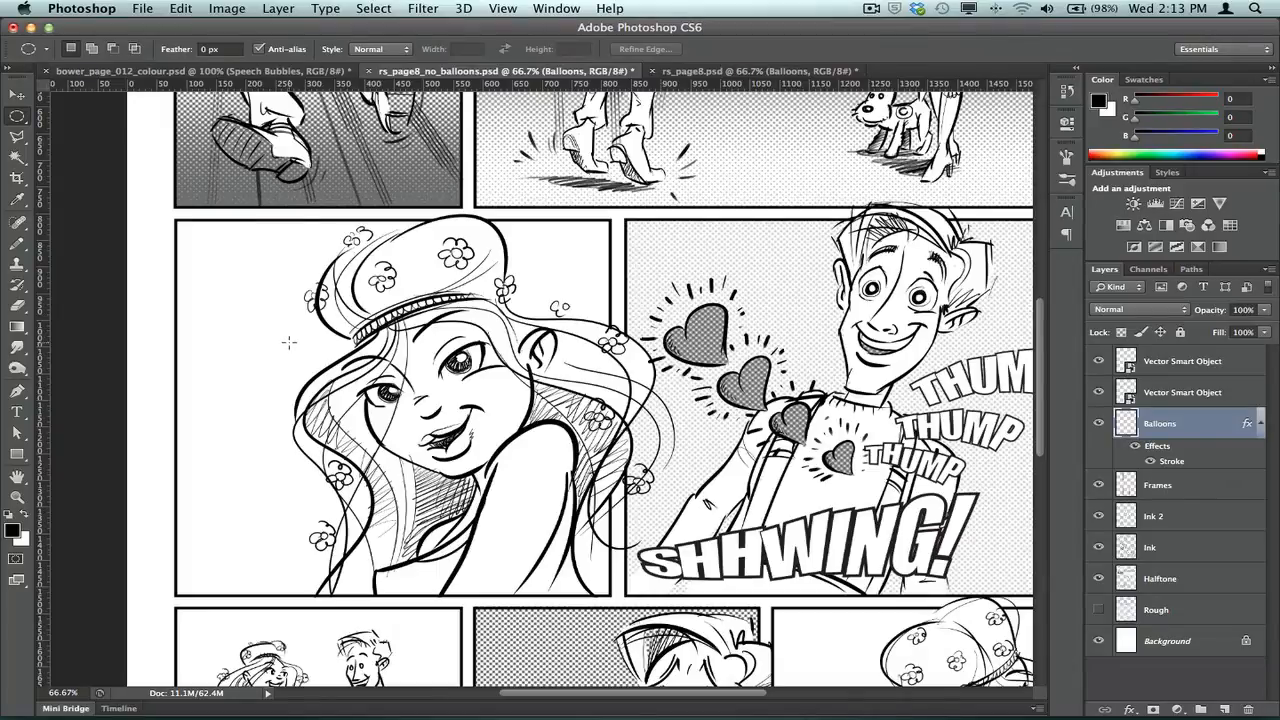
pyautogui.moveTo(264, 332)
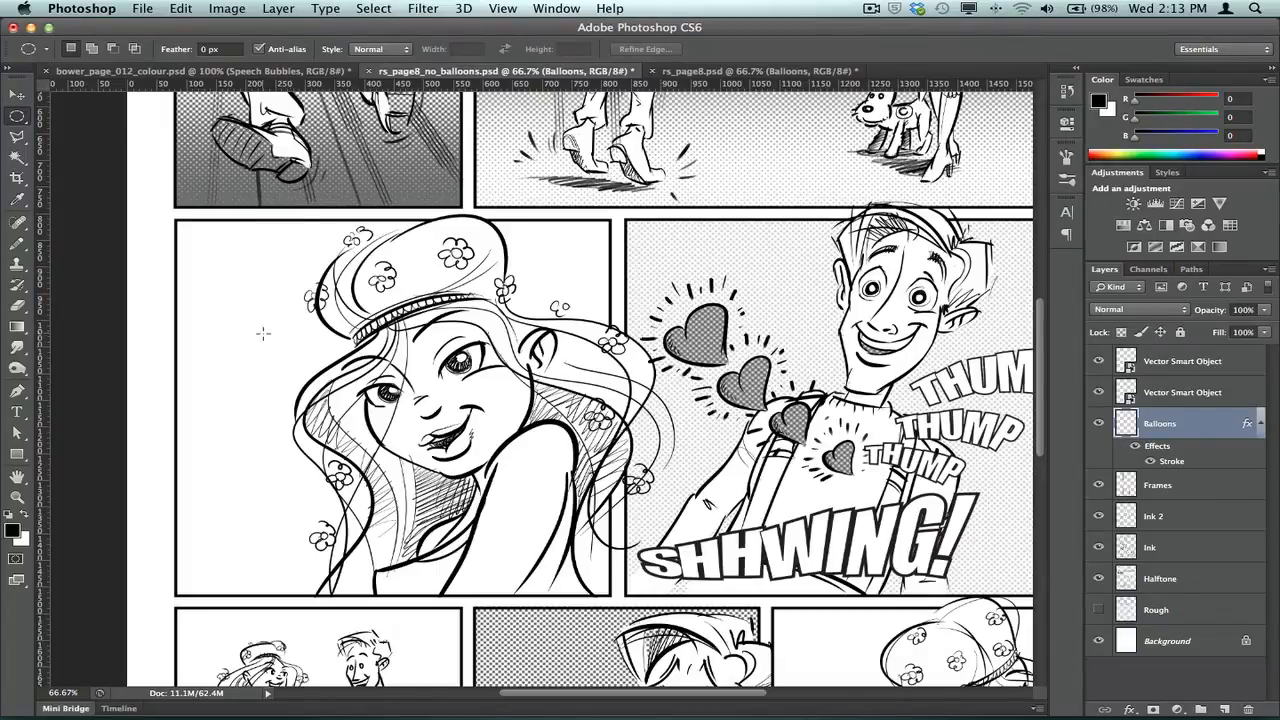
# Mark out an oval balloon selection at the top left of the girl's panel.
pyautogui.moveTo(180, 264); pyautogui.dragTo(316, 340)
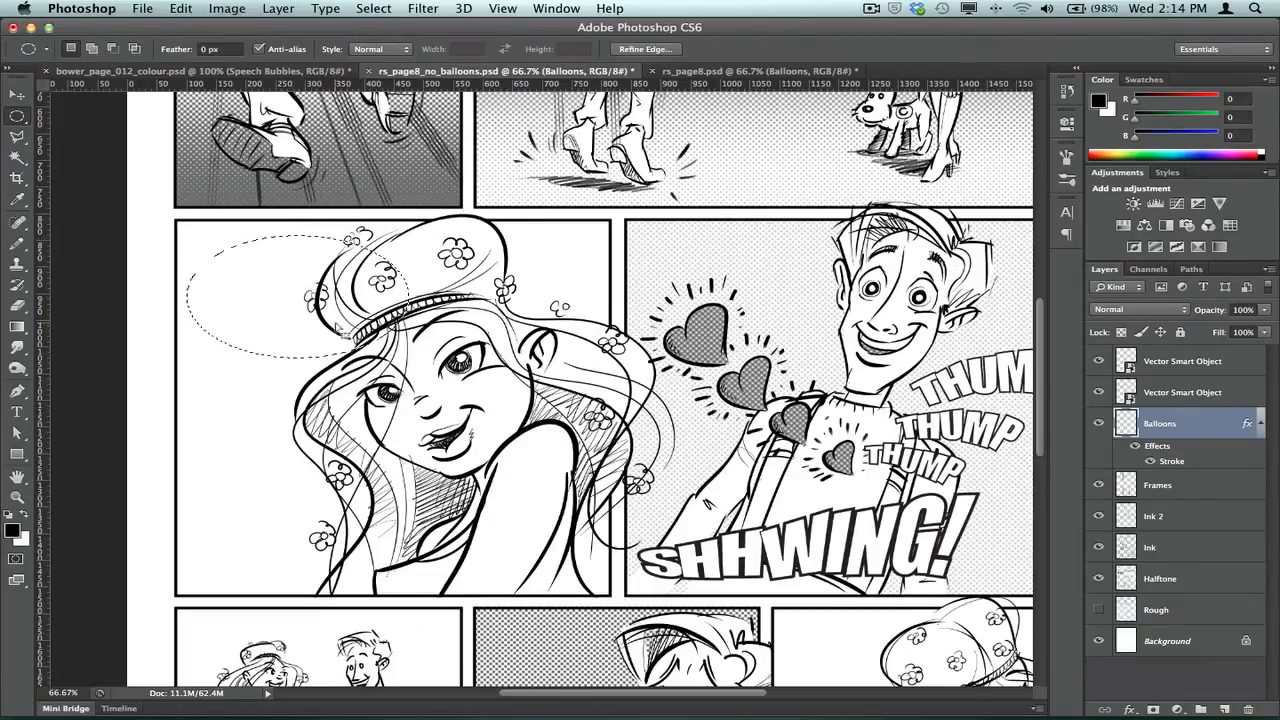
pyautogui.moveTo(250, 318)
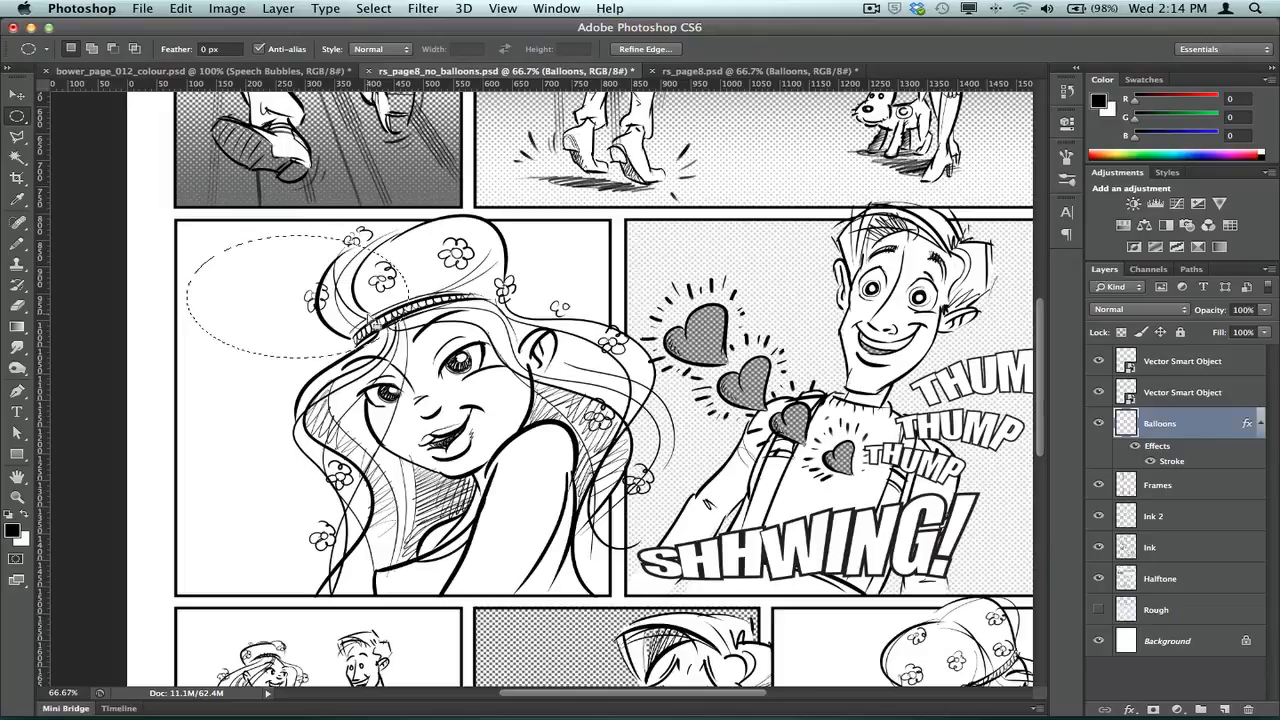
# Fill the oval selection with the white background colour via Edit > Fill.
pyautogui.click(228, 8)
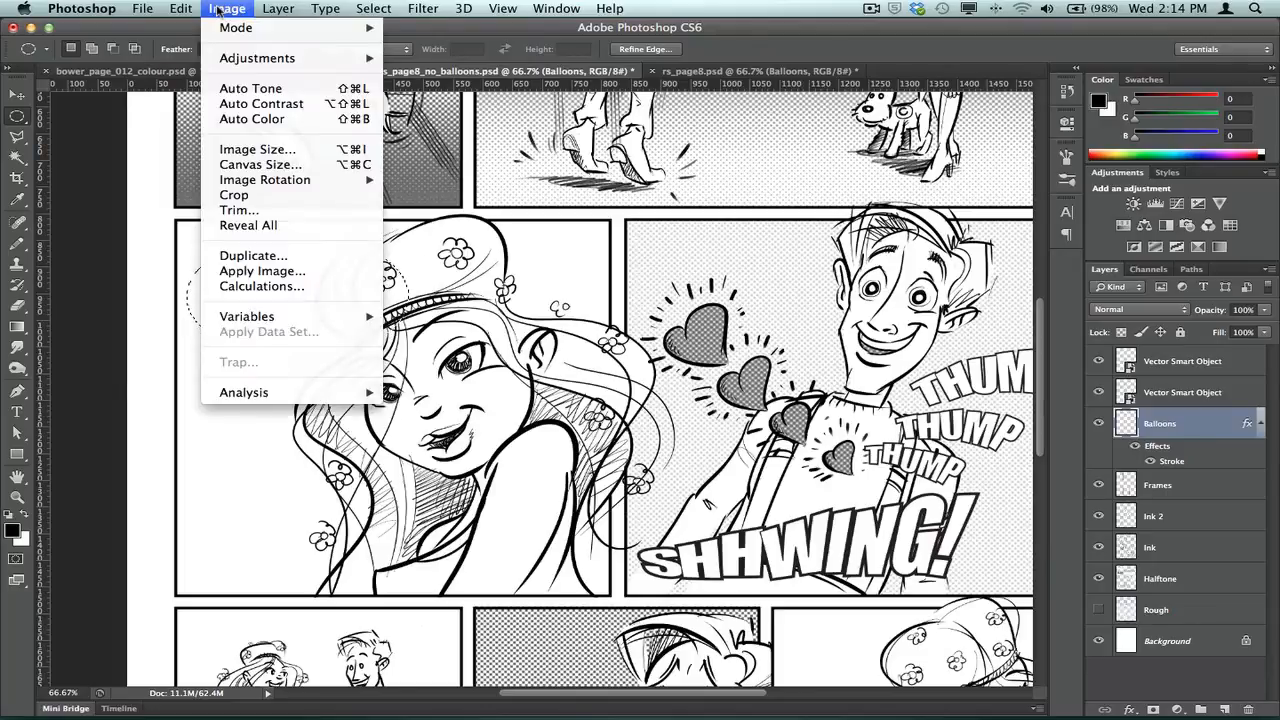
pyautogui.click(180, 8)
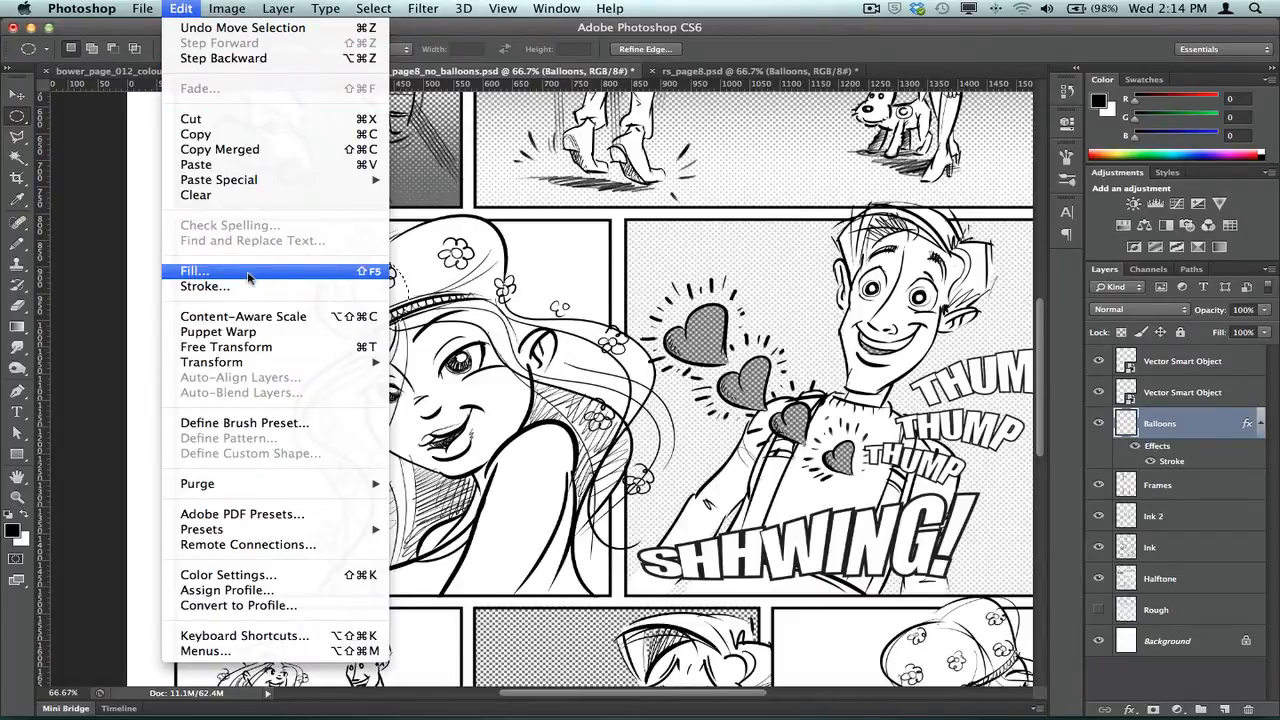
pyautogui.click(194, 272)
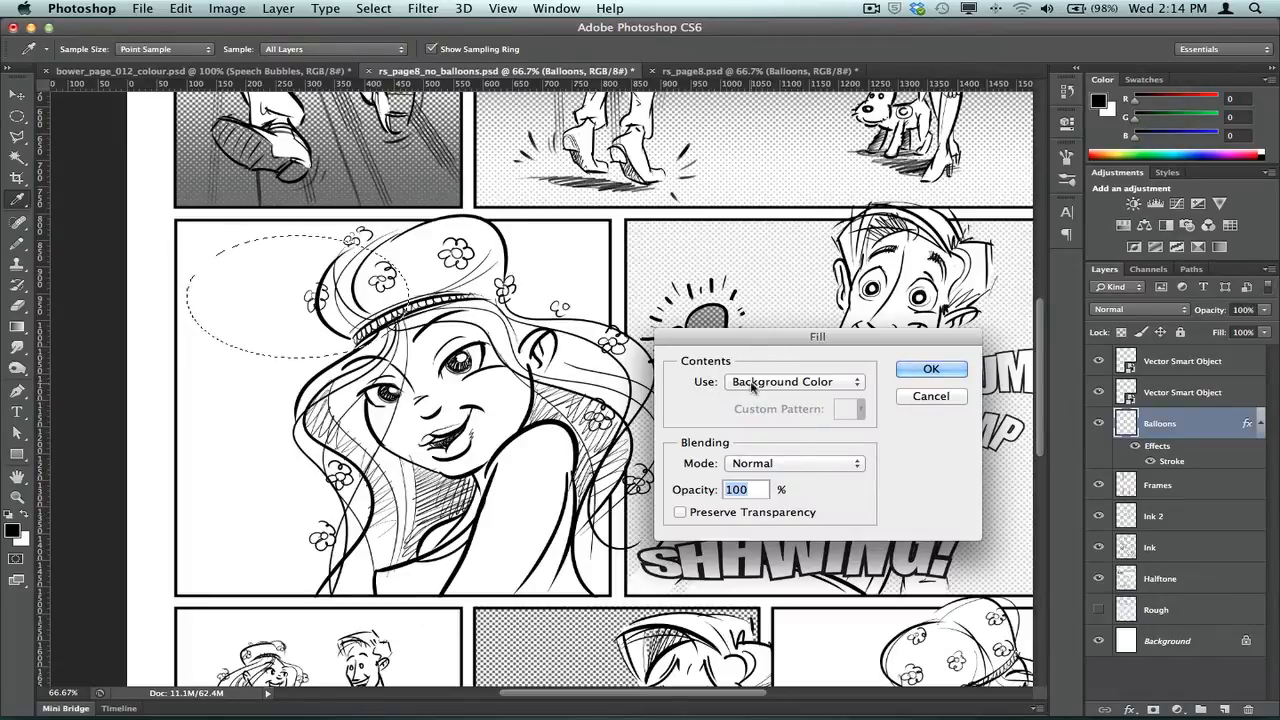
pyautogui.click(792, 380)
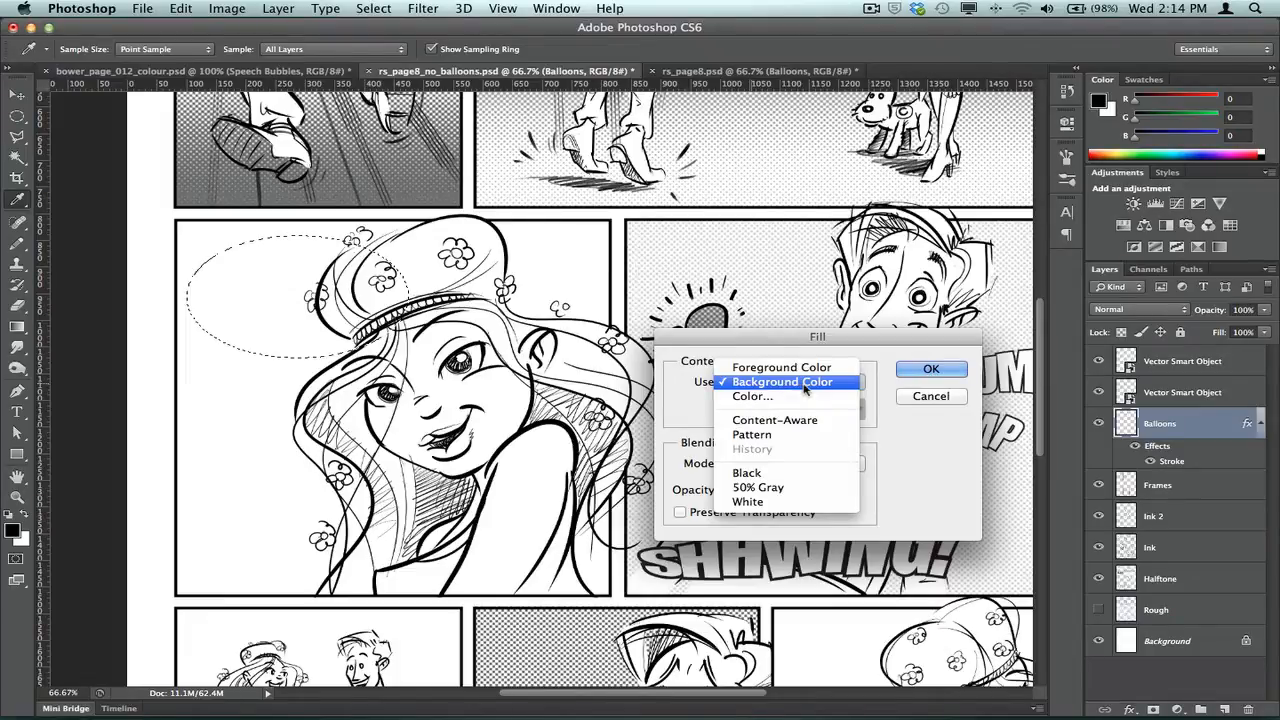
pyautogui.click(782, 382)
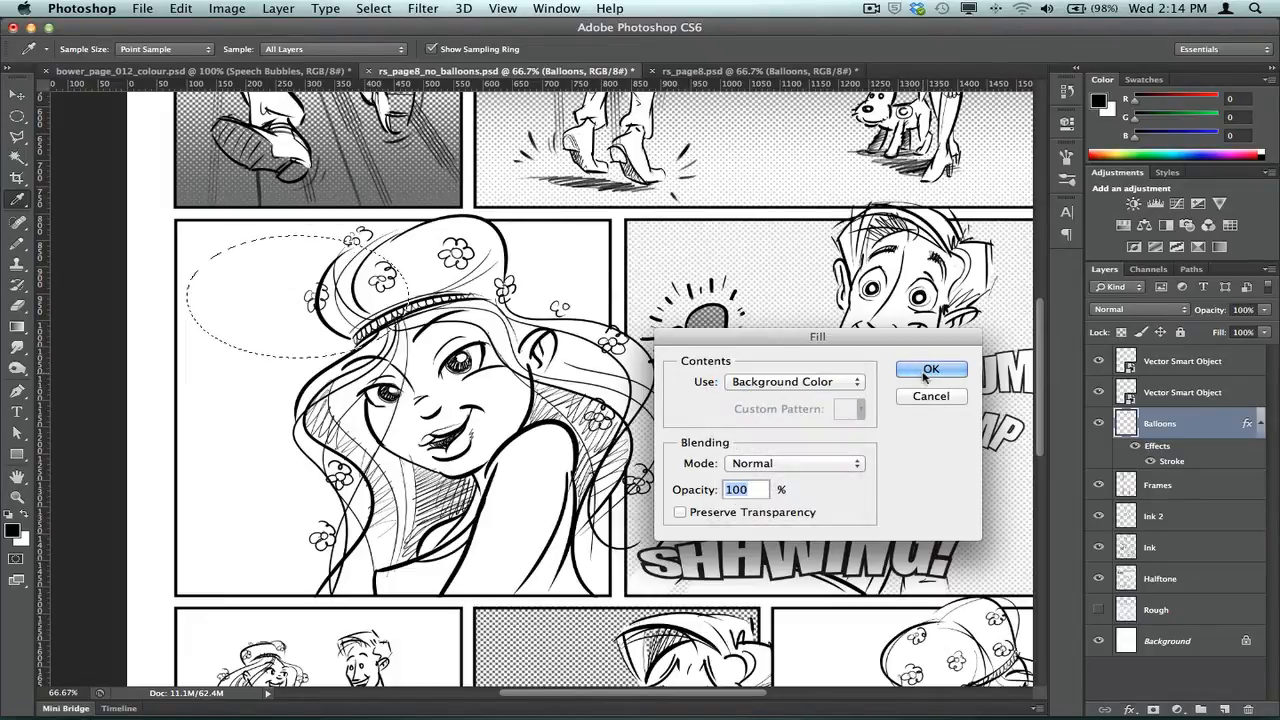
pyautogui.click(930, 368)
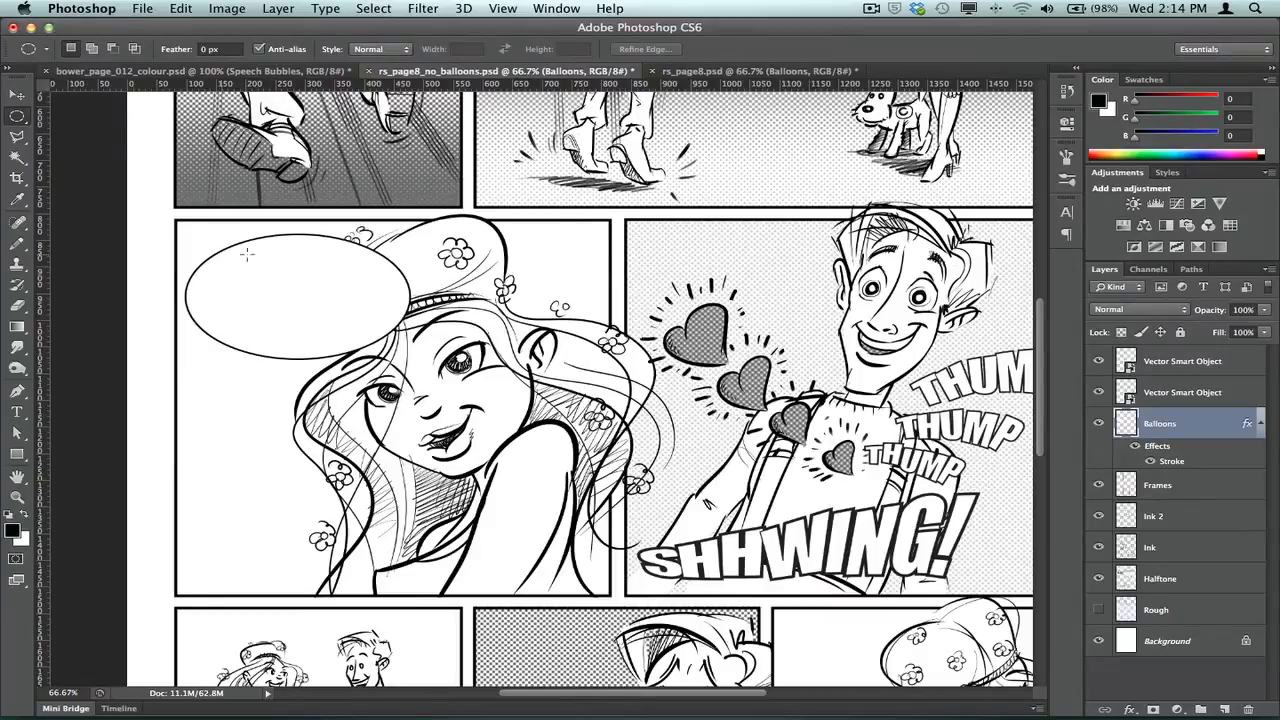
pyautogui.moveTo(260, 338)
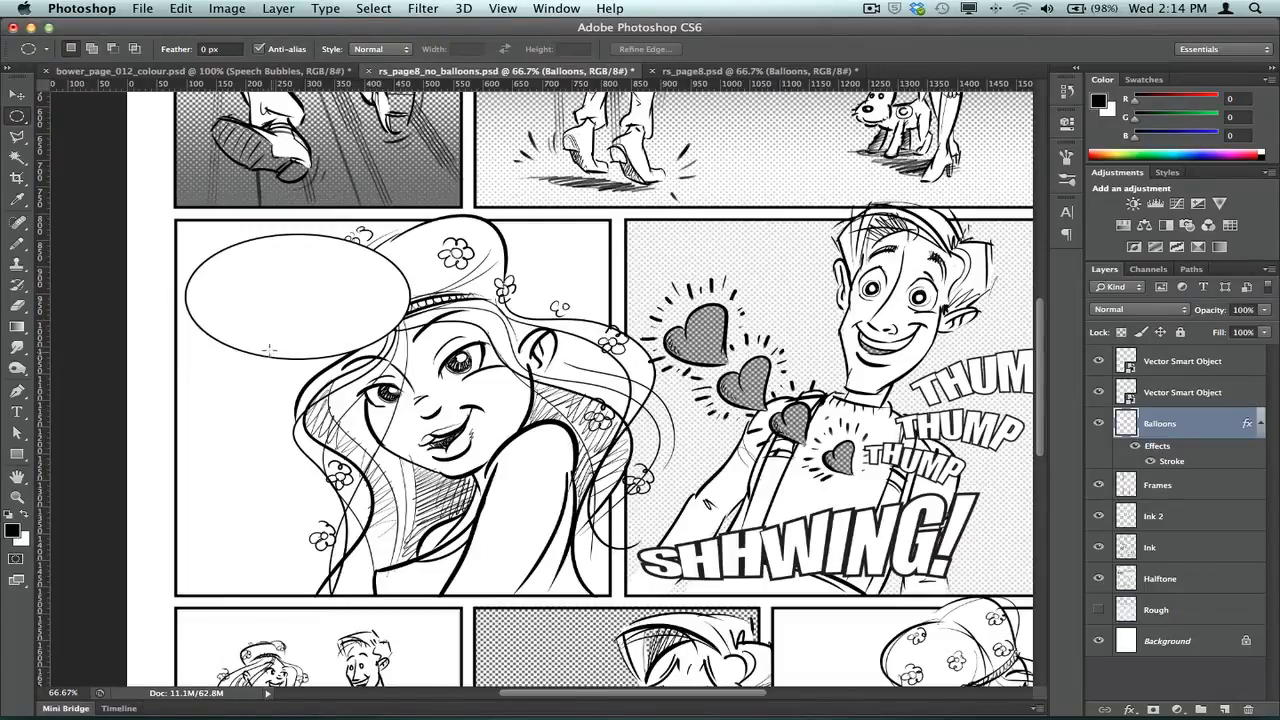
# Outline a pointed tail selection toward the girl's face and bring up Fill for it.
pyautogui.click(16, 92)
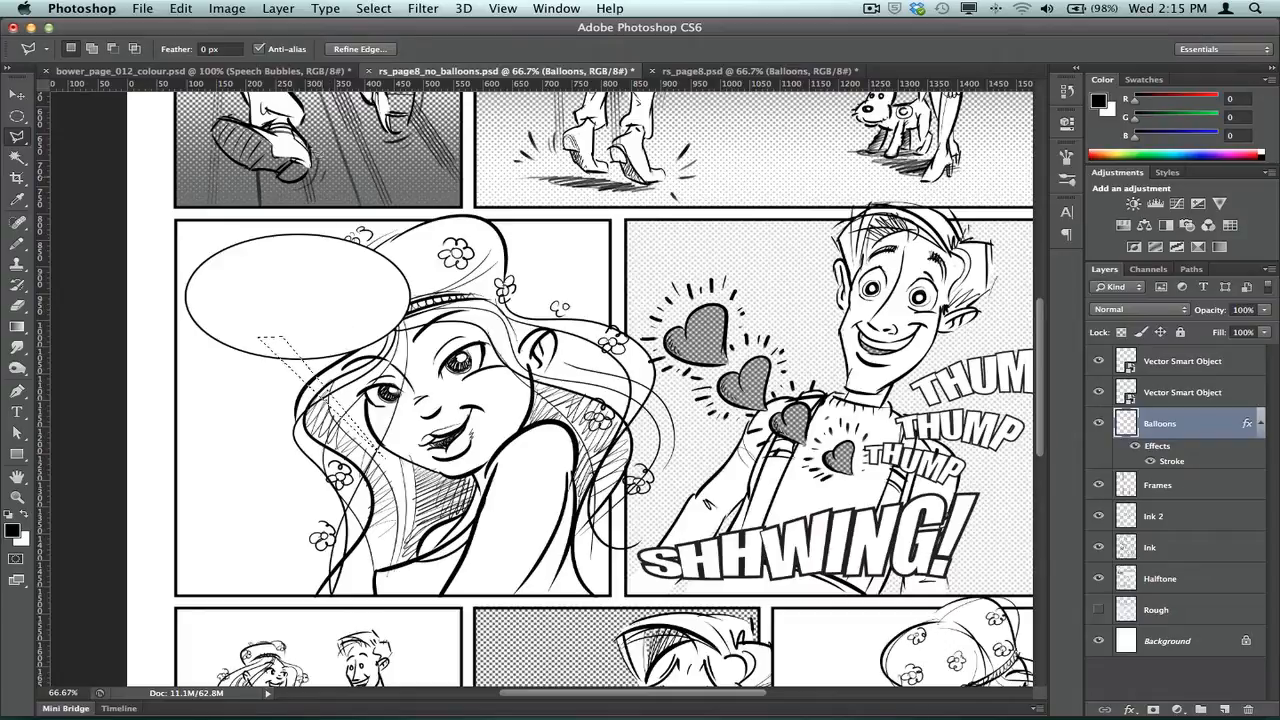
pyautogui.click(228, 8)
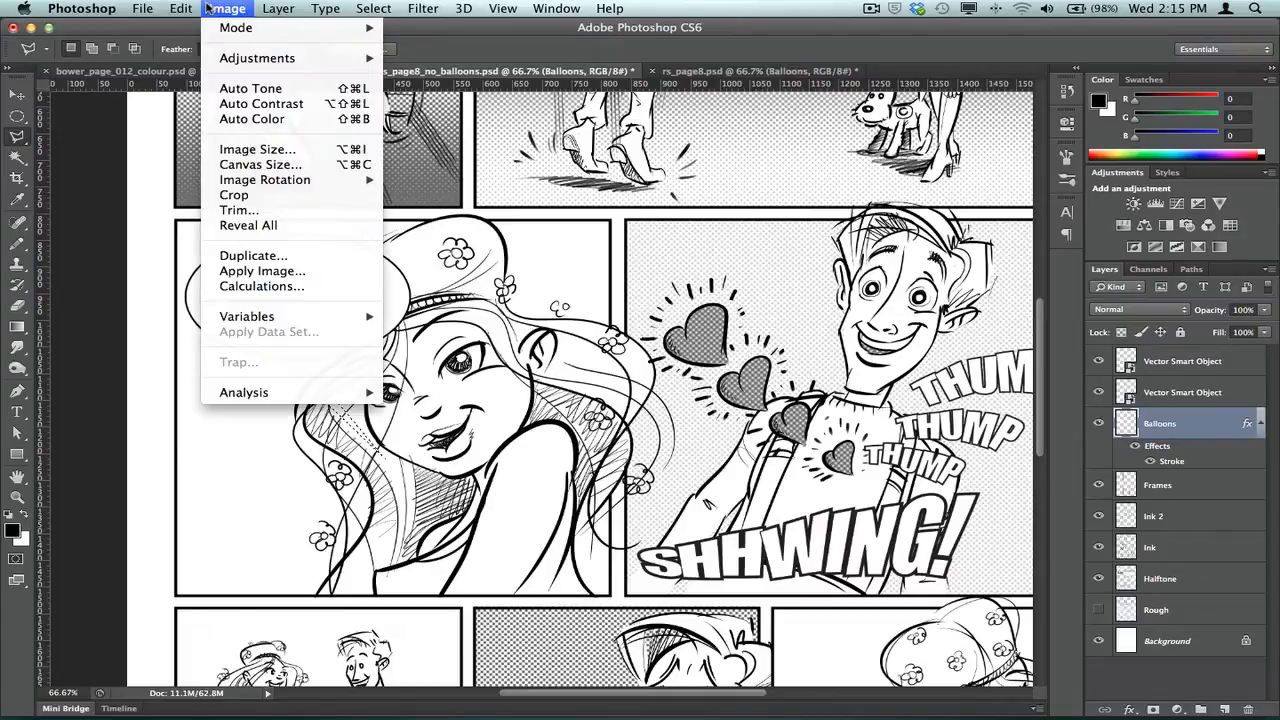
pyautogui.click(180, 8)
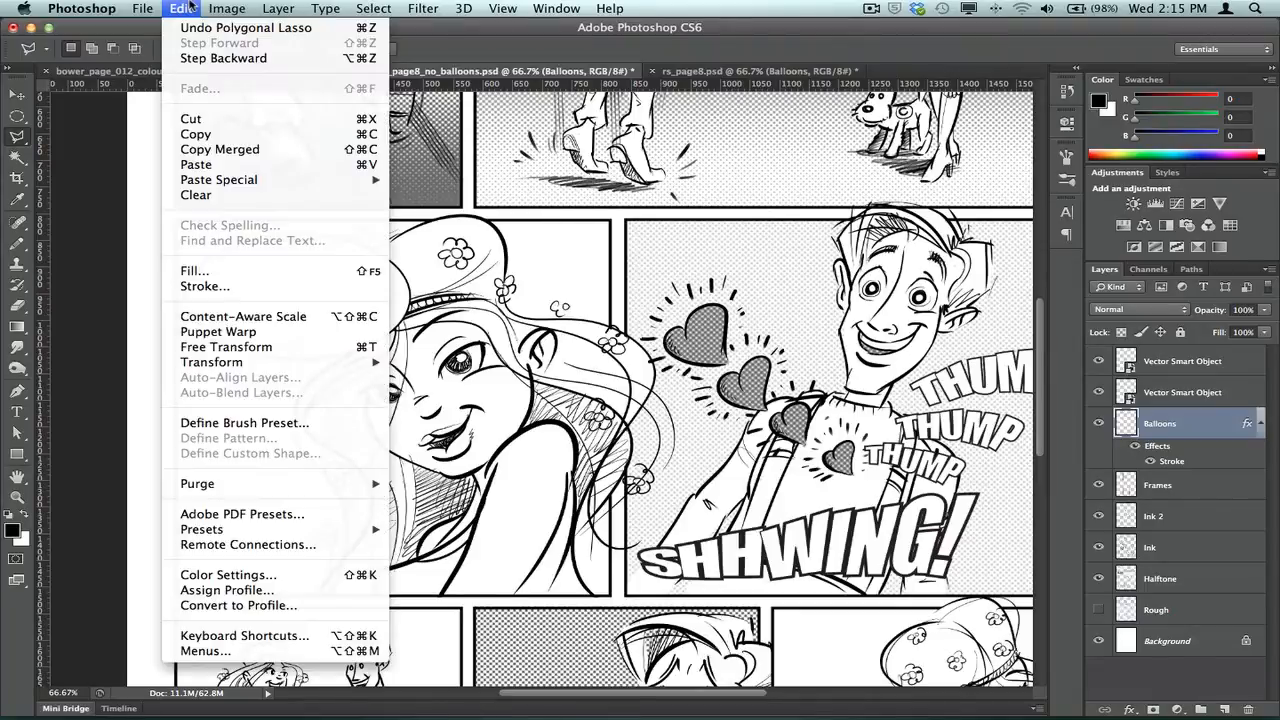
pyautogui.click(228, 8)
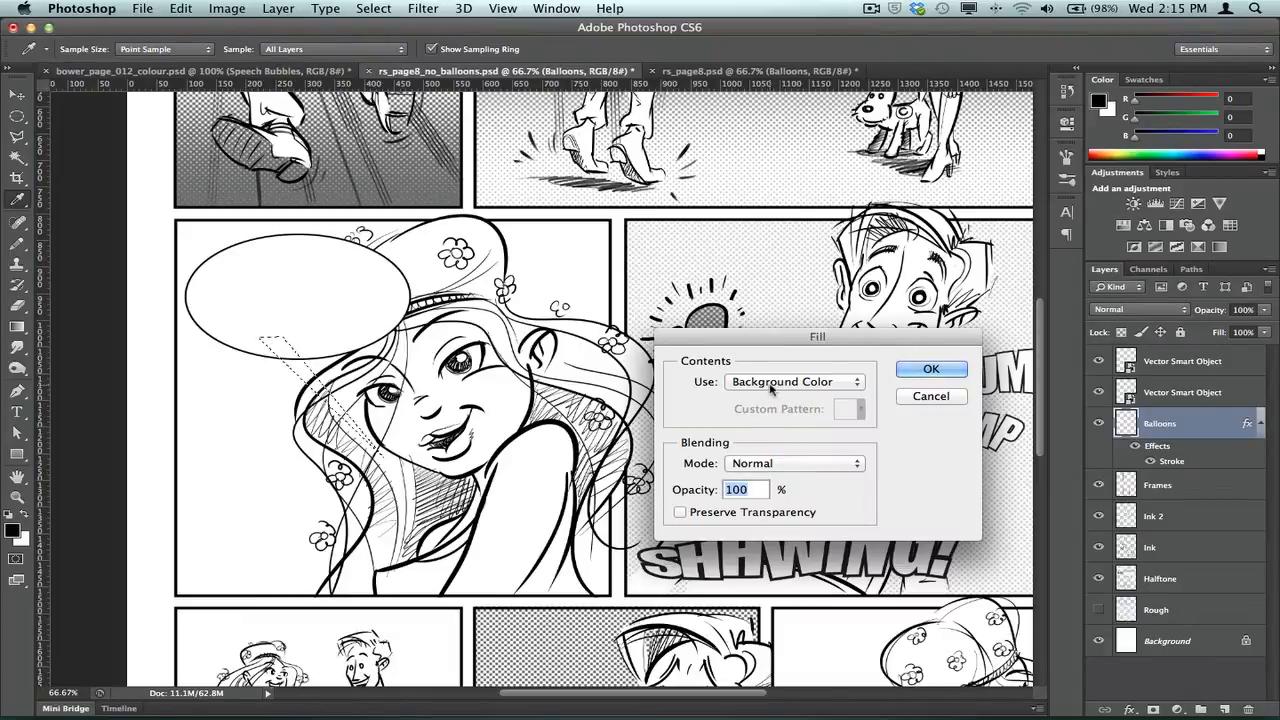
# Fill the tail with white, completing the outlined balloon pointing to the girl, and deselect.
pyautogui.click(930, 368)
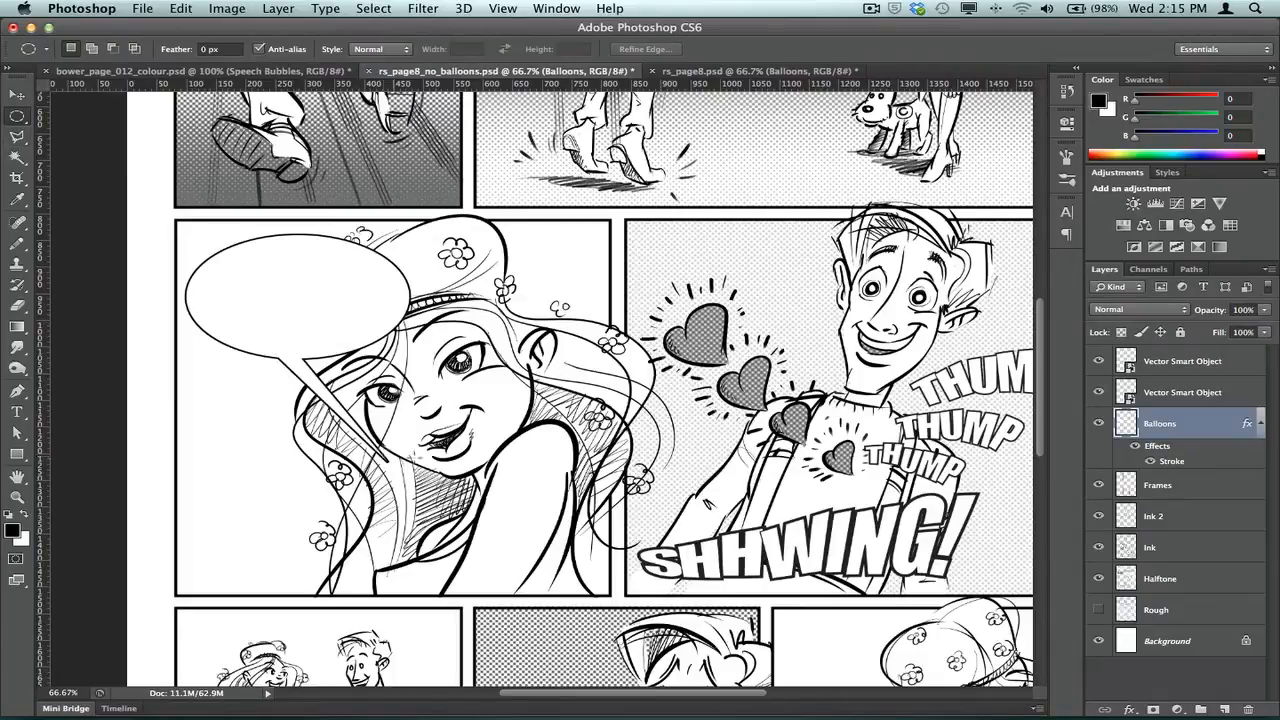
pyautogui.moveTo(548, 468)
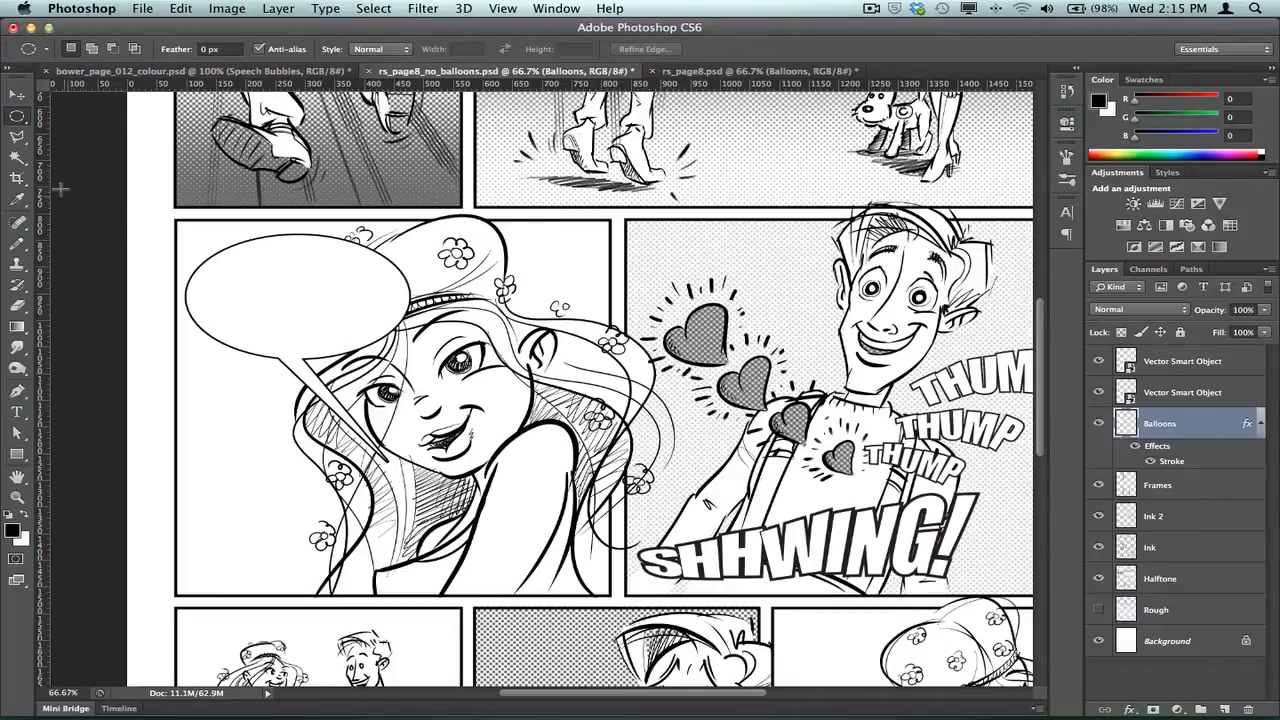
pyautogui.moveTo(310, 300); pyautogui.dragTo(290, 290)
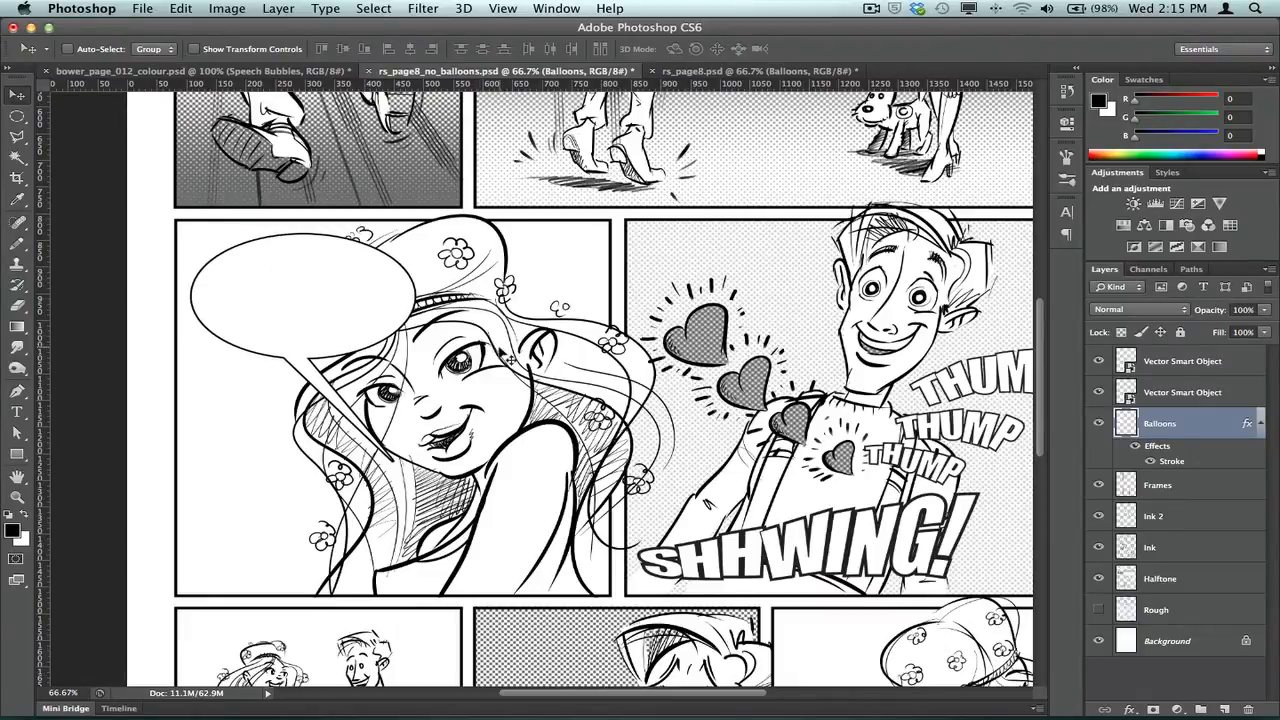
pyautogui.moveTo(44, 332)
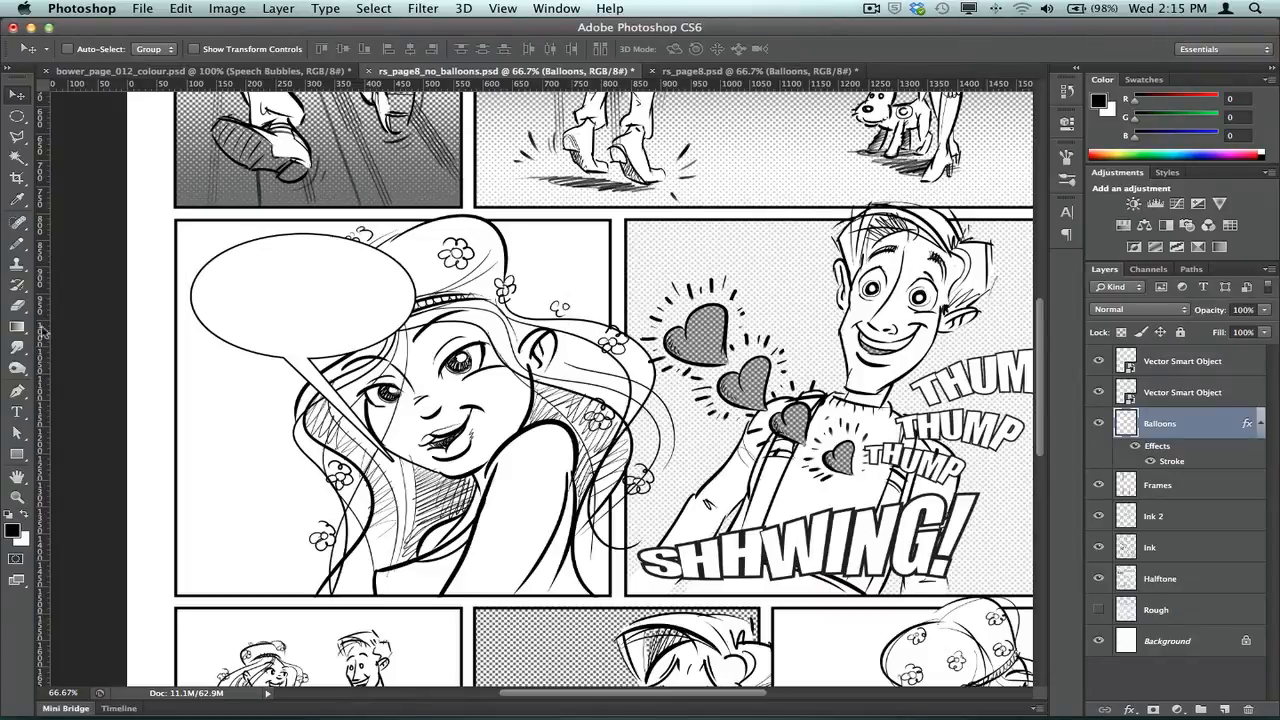
pyautogui.click(16, 412)
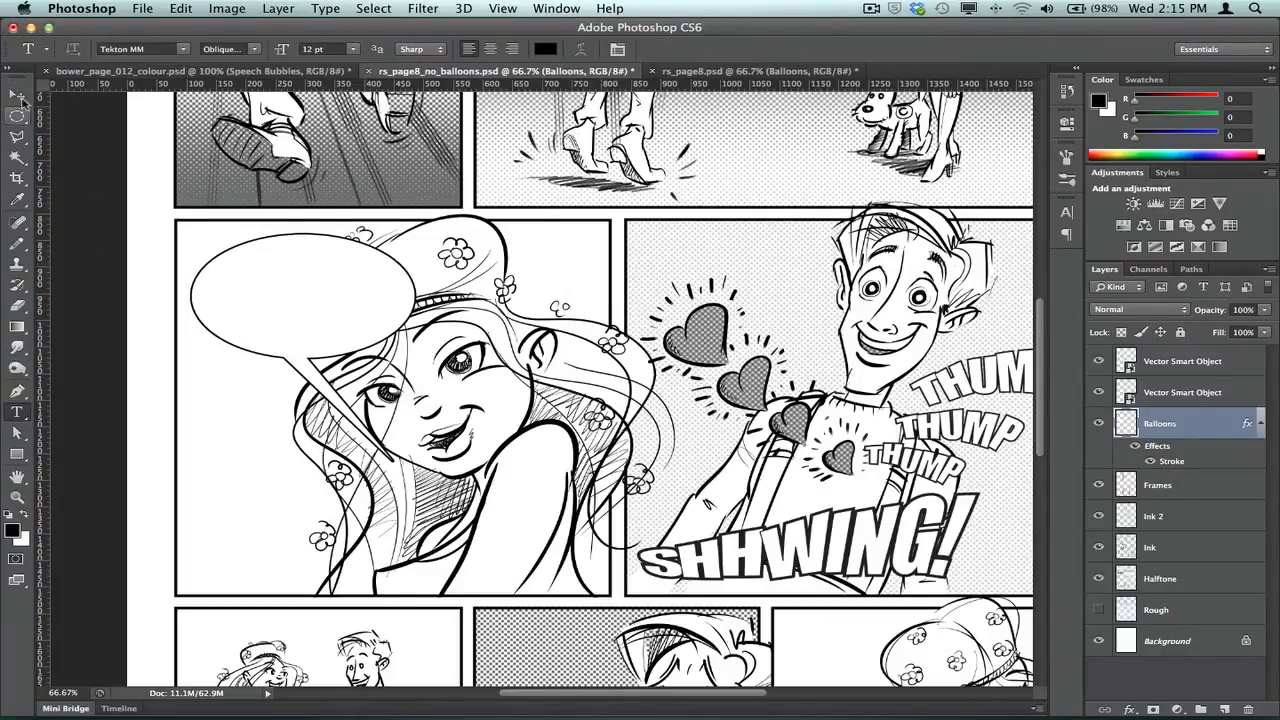
pyautogui.moveTo(16, 92)
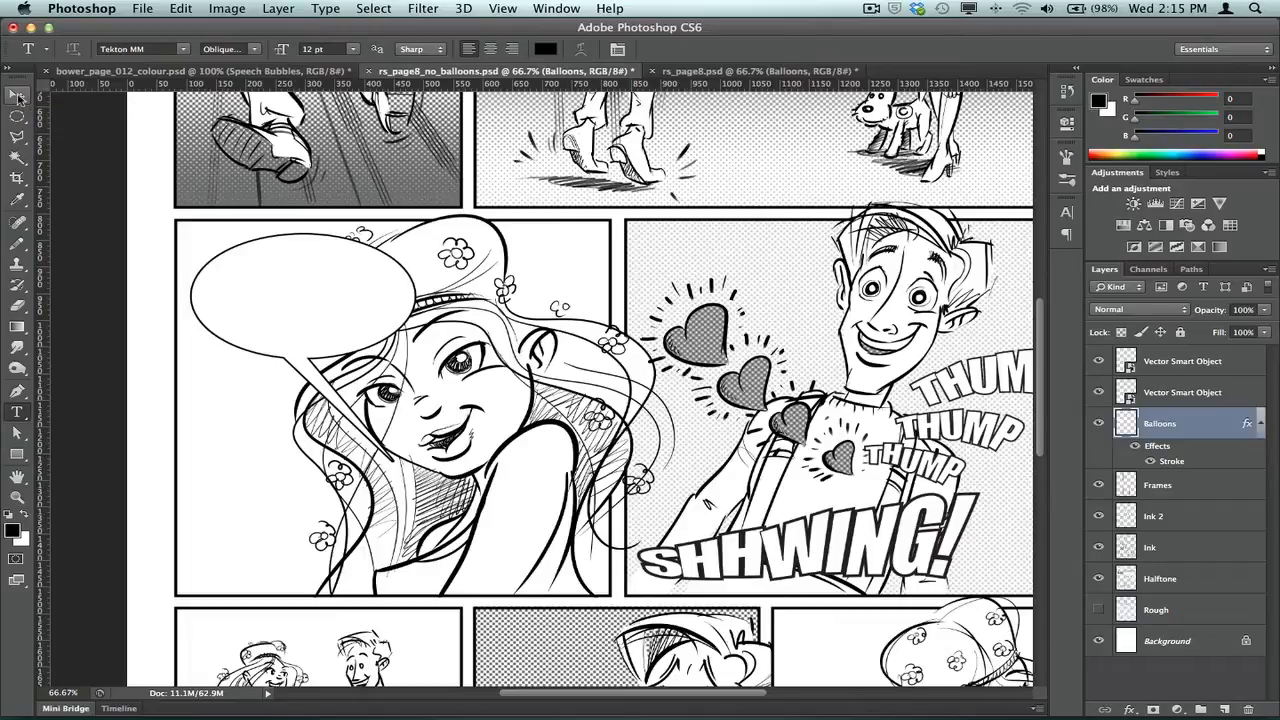
pyautogui.click(16, 96)
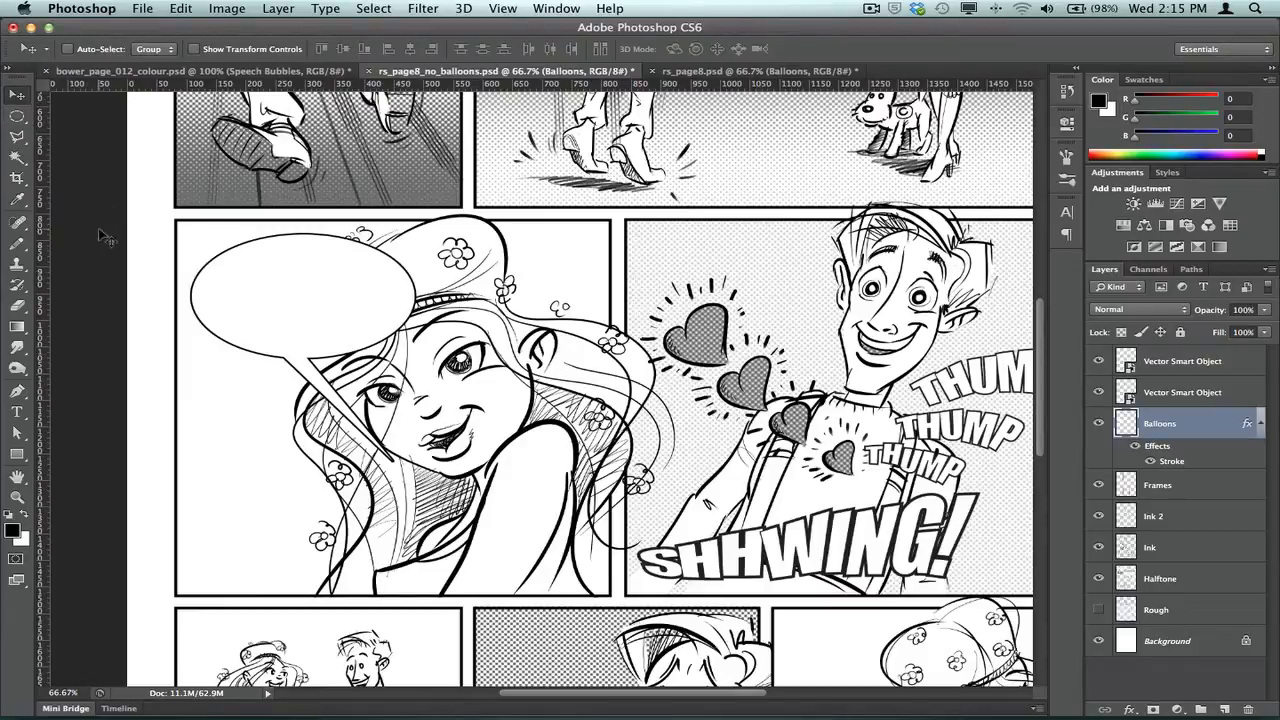
pyautogui.moveTo(160, 236)
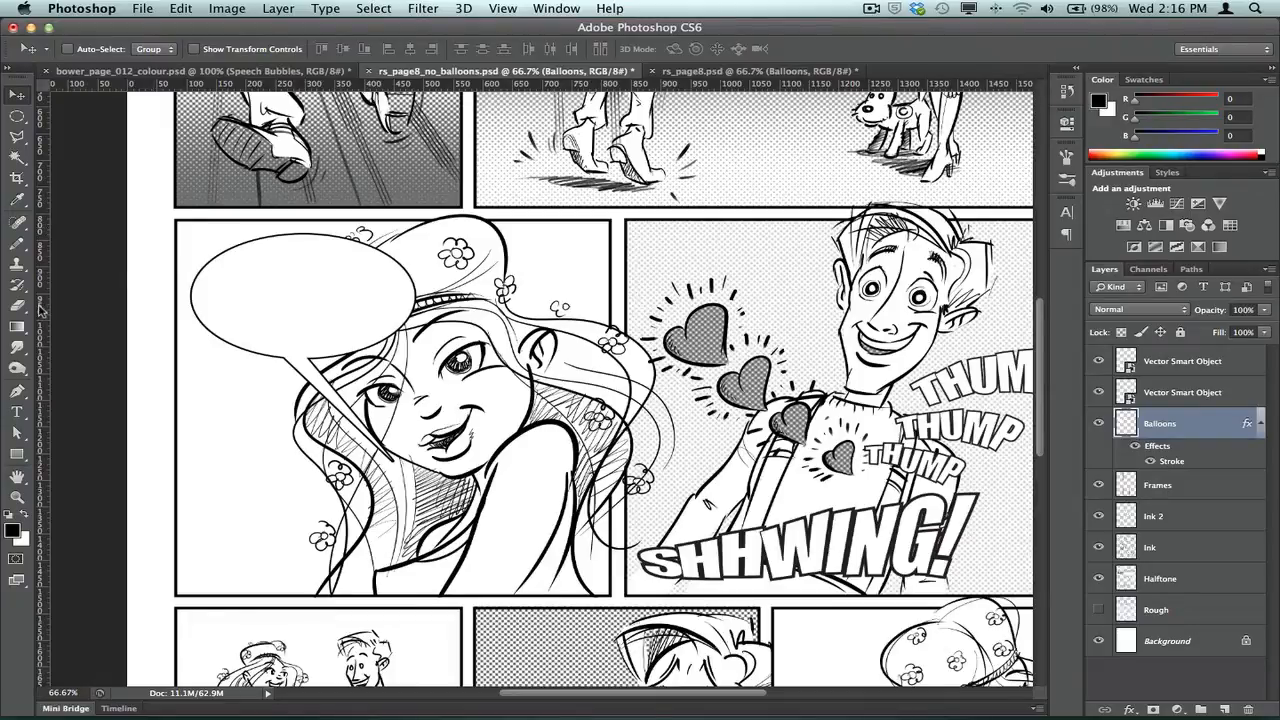
pyautogui.moveTo(316, 376)
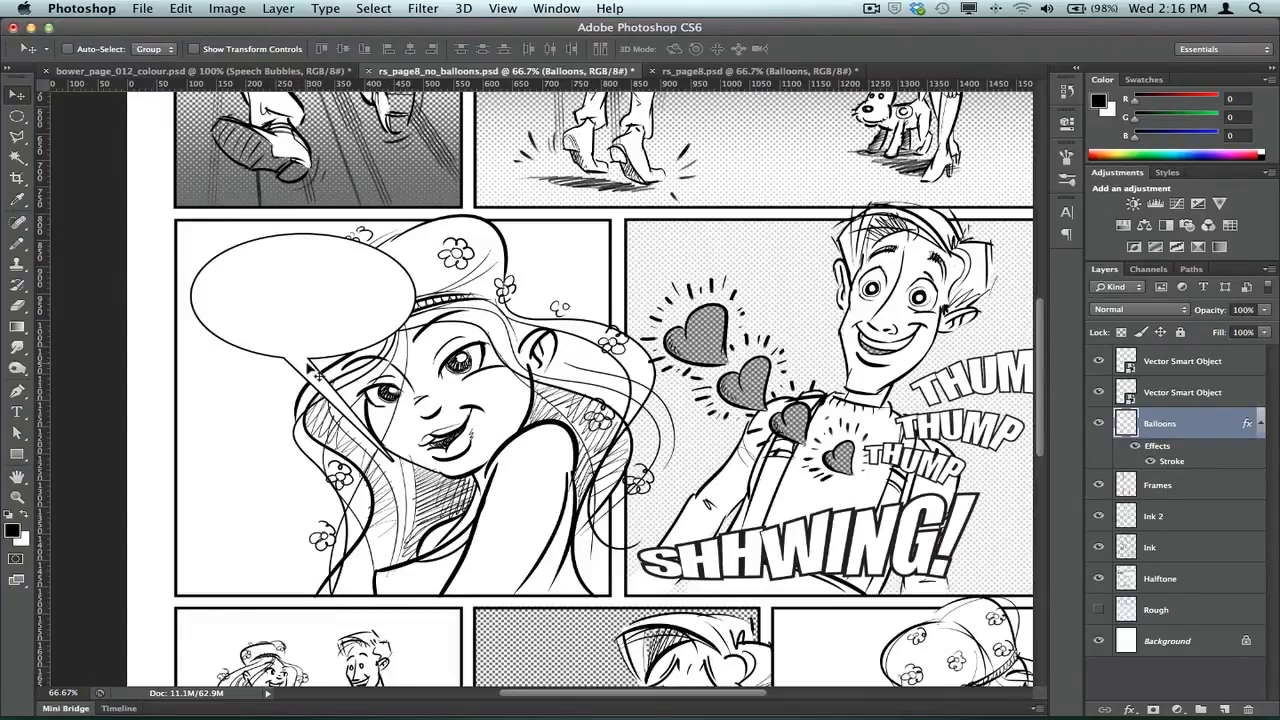
pyautogui.moveTo(290, 356)
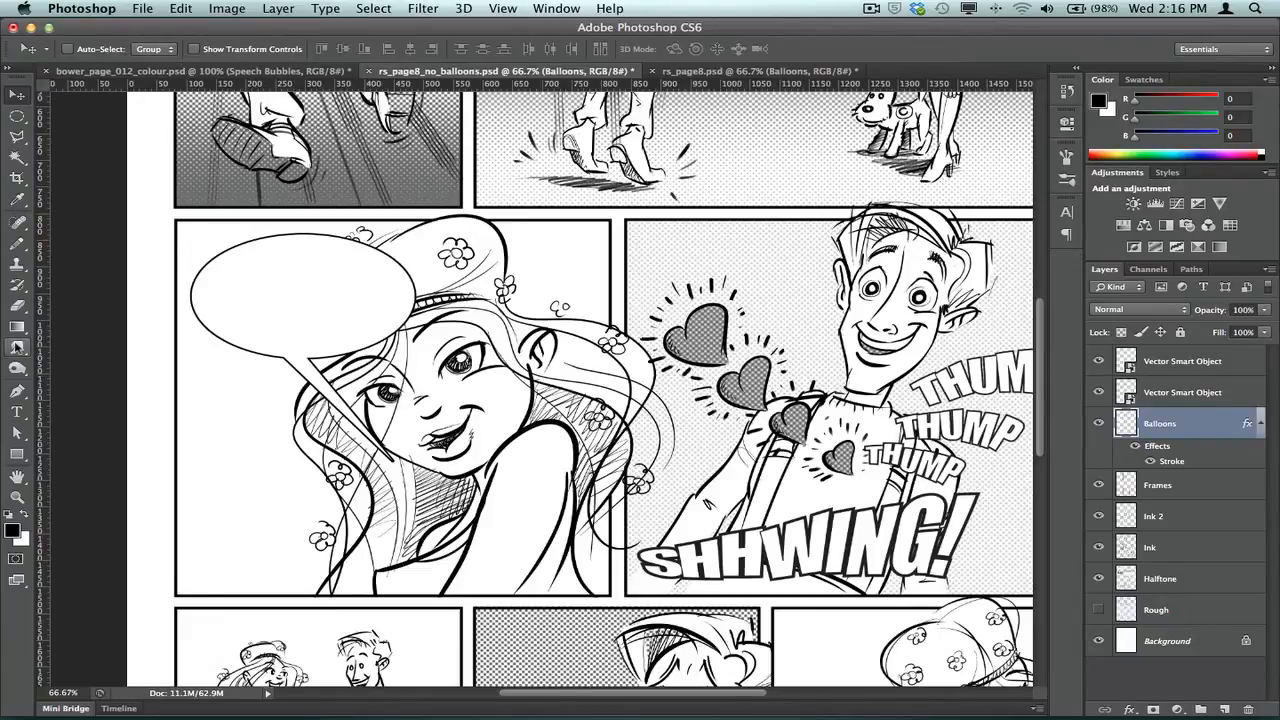
# Switch to the coloured bower_page_012_colour.psd page and scroll around its speech bubbles.
pyautogui.click(16, 392)
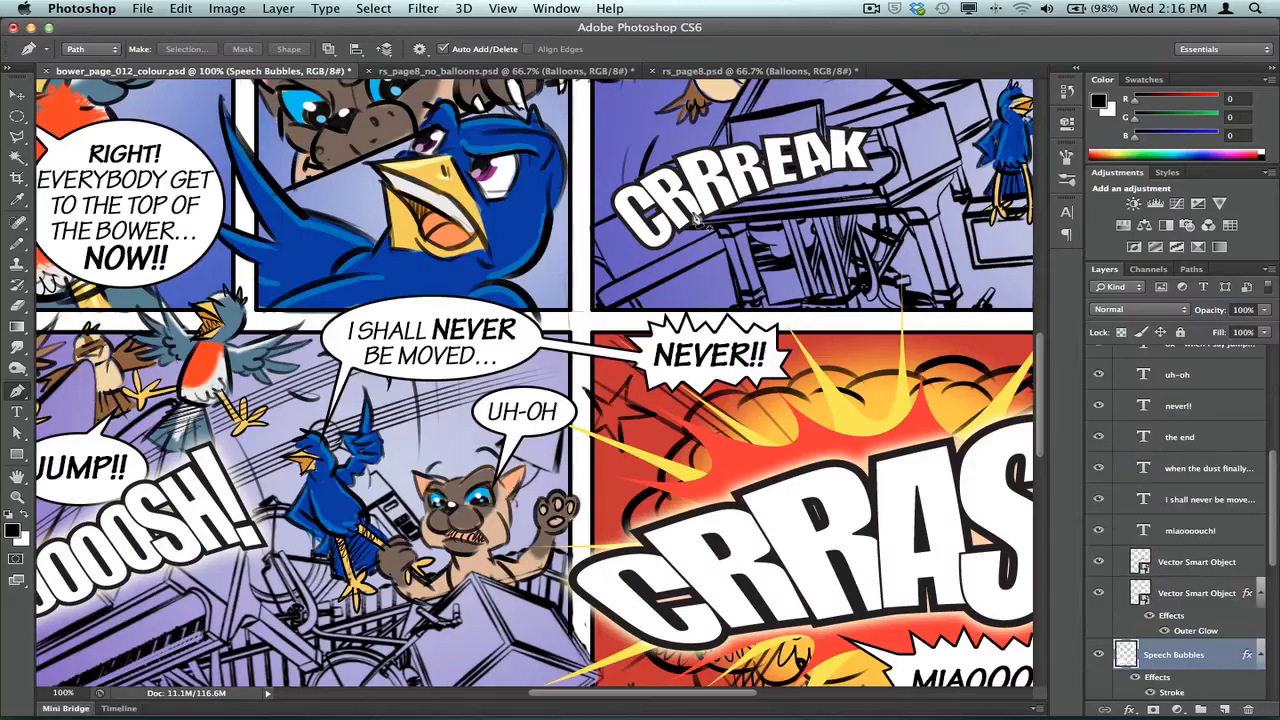
pyautogui.scroll(3)
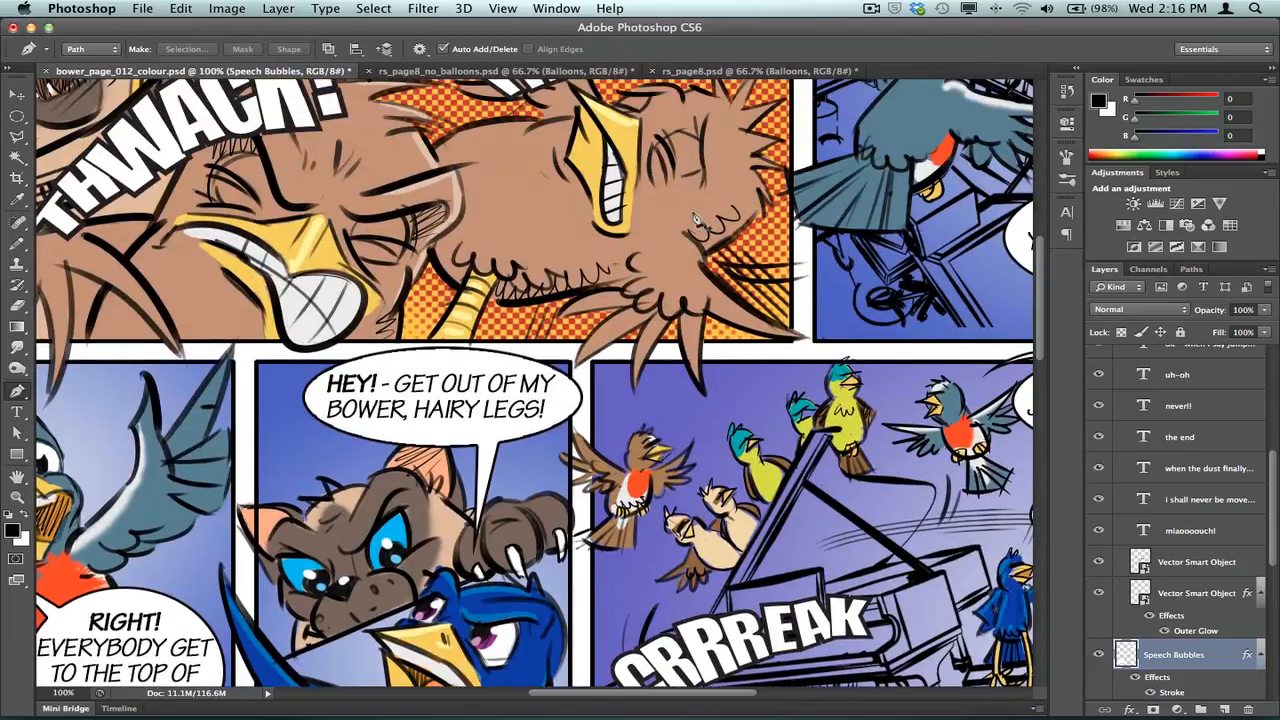
pyautogui.scroll(-3)
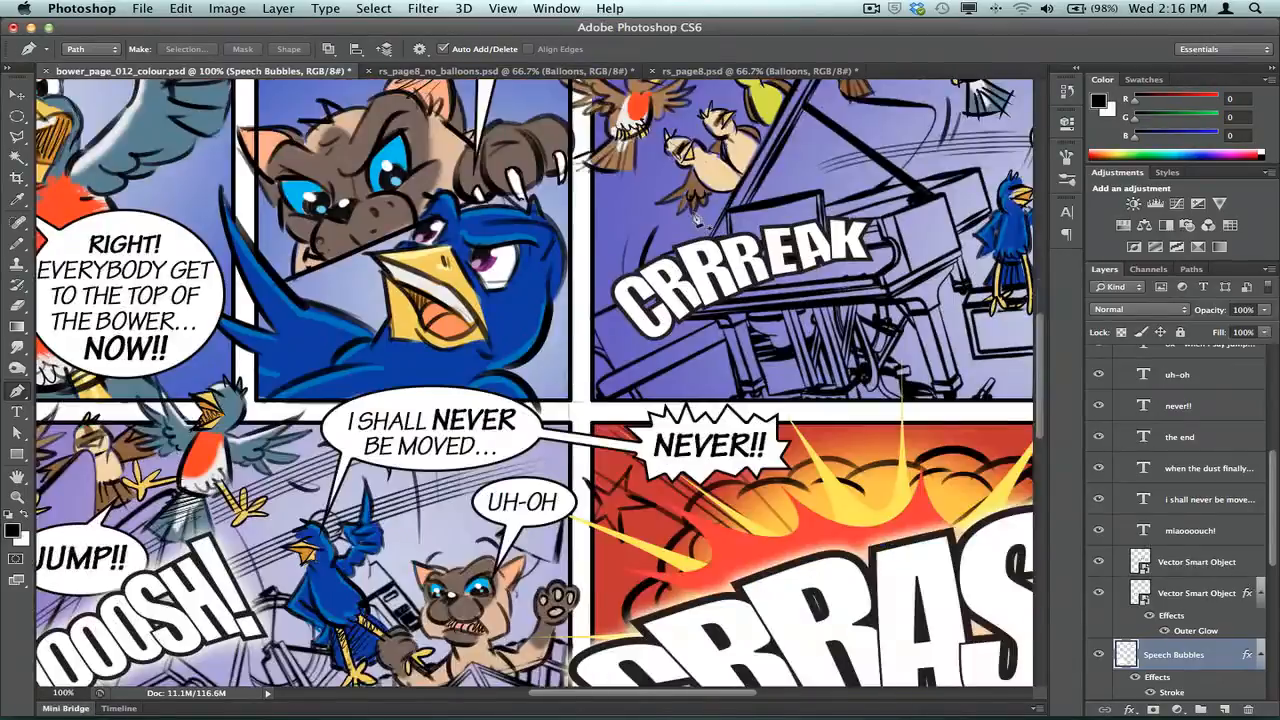
pyautogui.scroll(-3)
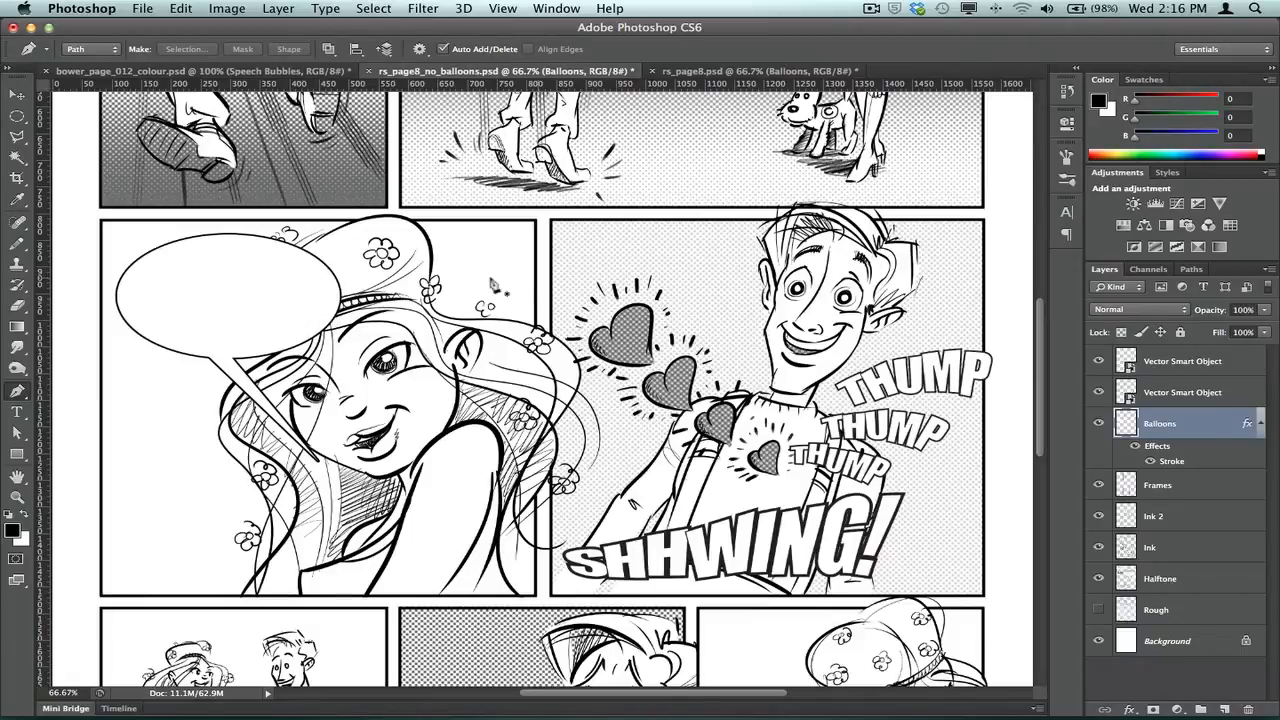
pyautogui.moveTo(300, 272)
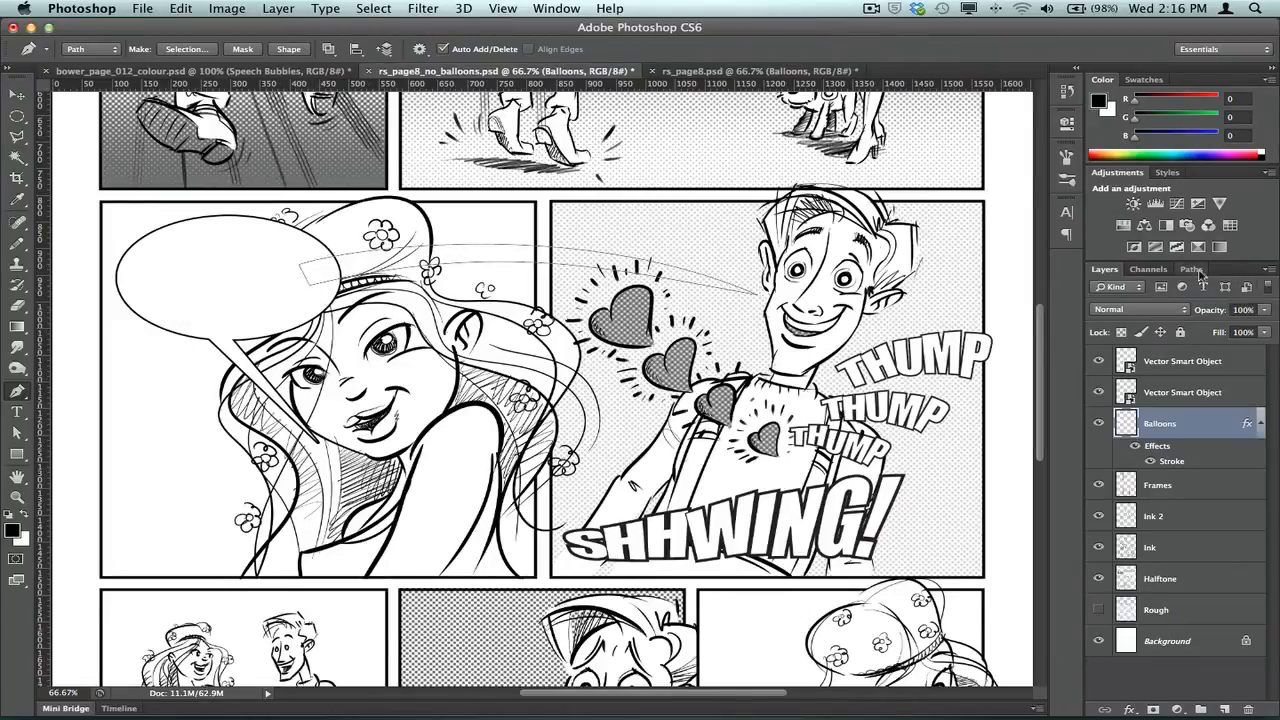
# Show the Paths panel holding the curved tail work path toward the boy.
pyautogui.click(1192, 268)
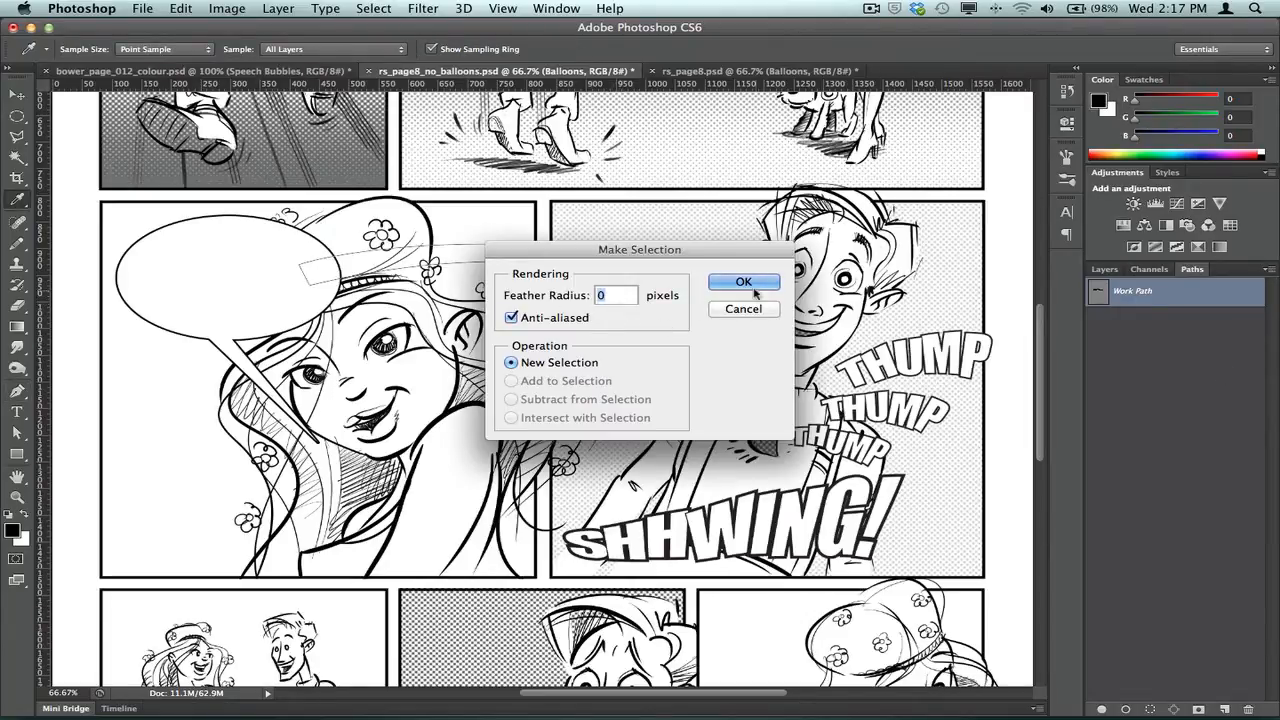
# Convert the work path to a selection with 0 feather and fill it white on the Balloons layer.
pyautogui.click(744, 280)
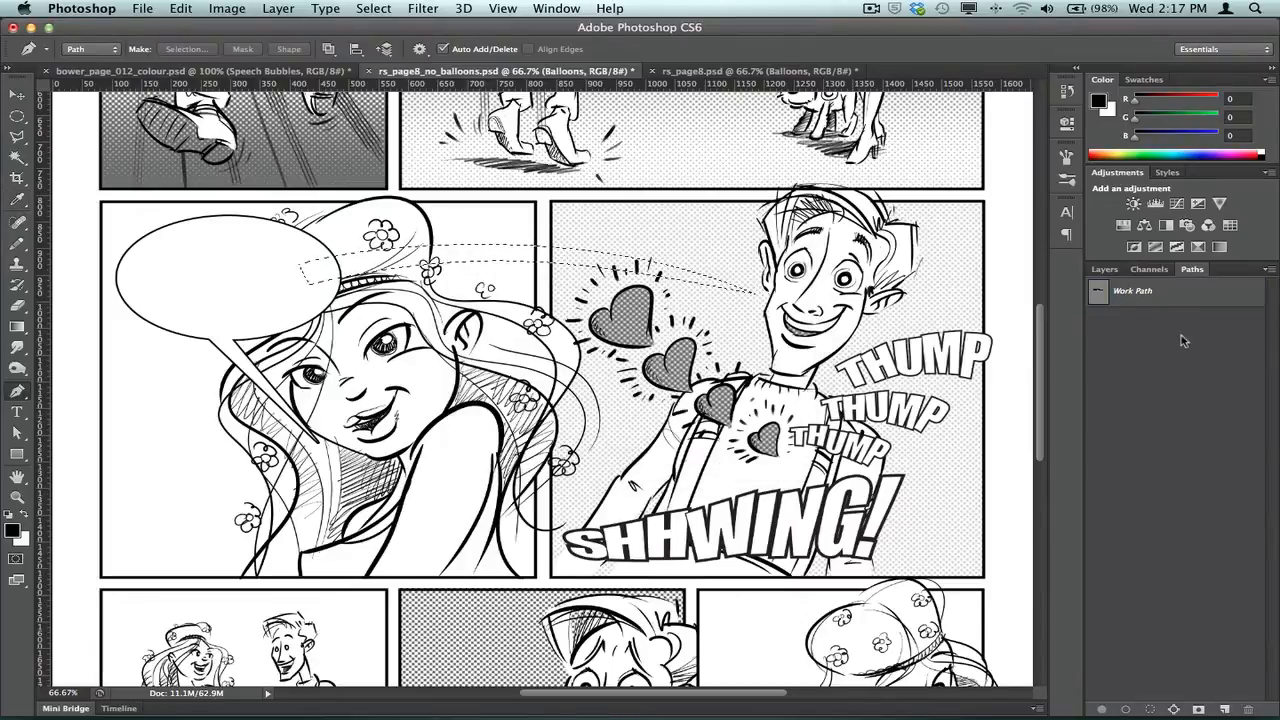
pyautogui.click(1104, 268)
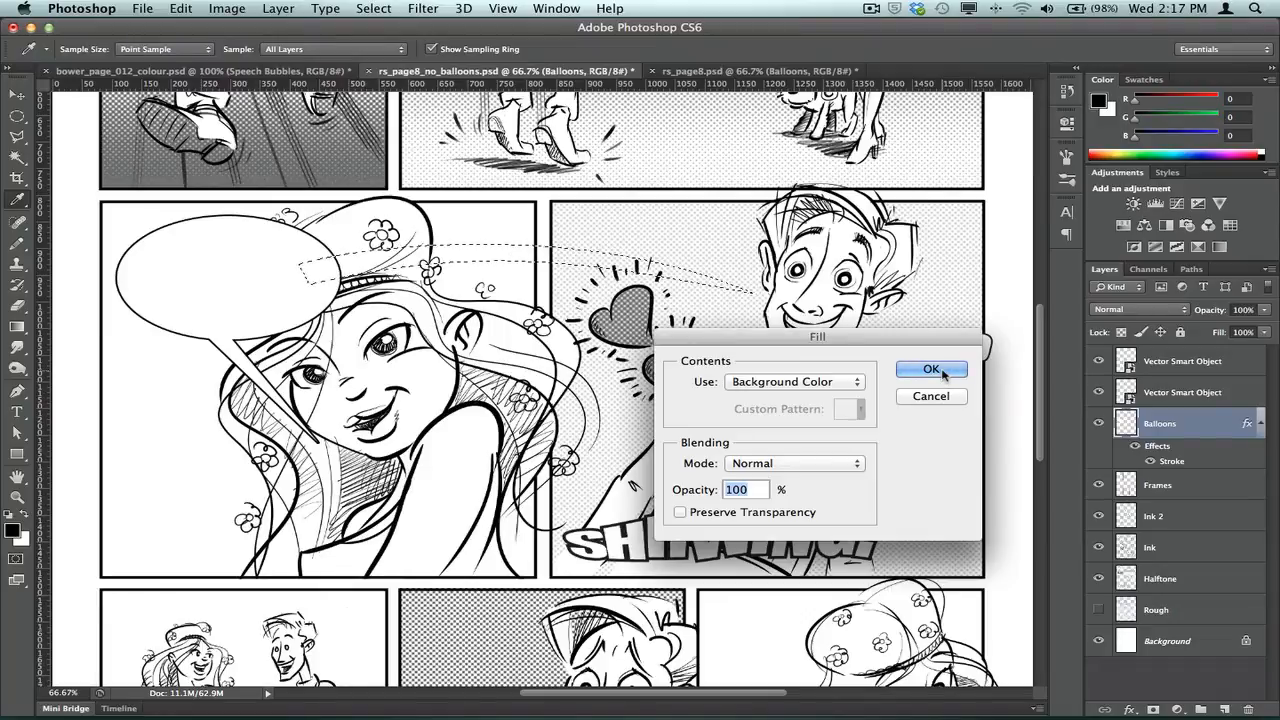
pyautogui.click(930, 368)
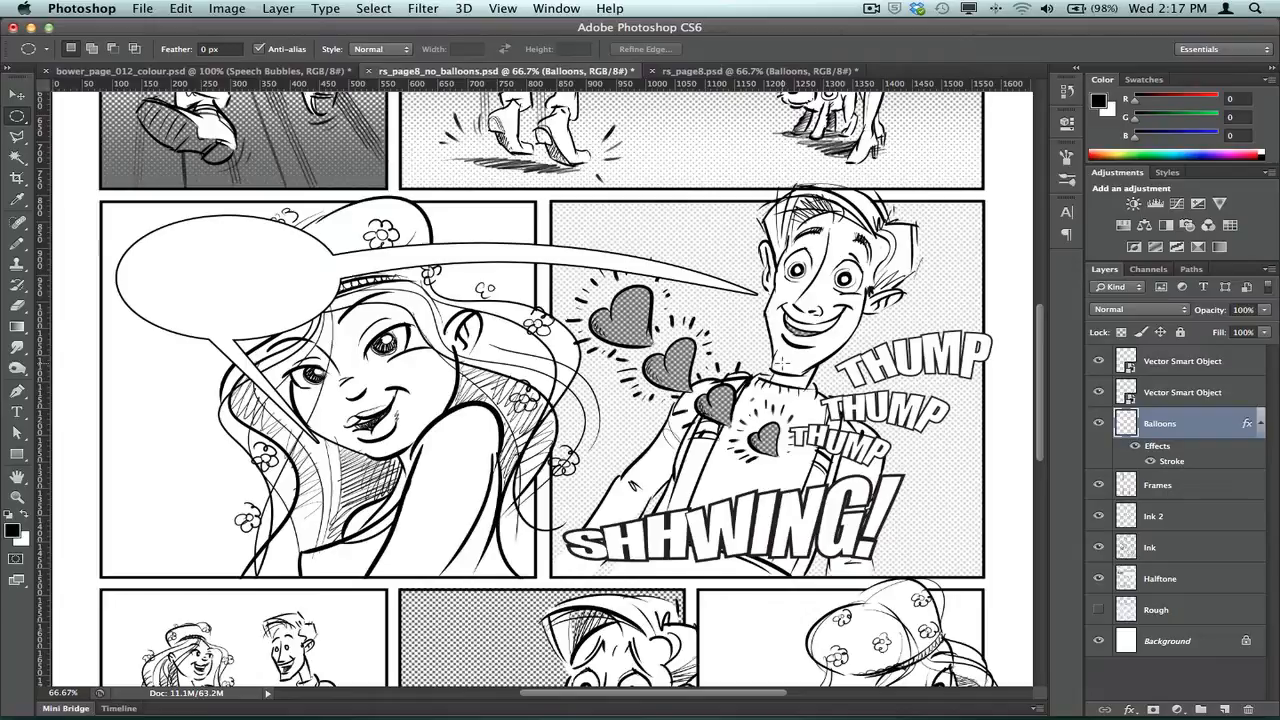
pyautogui.moveTo(460, 230)
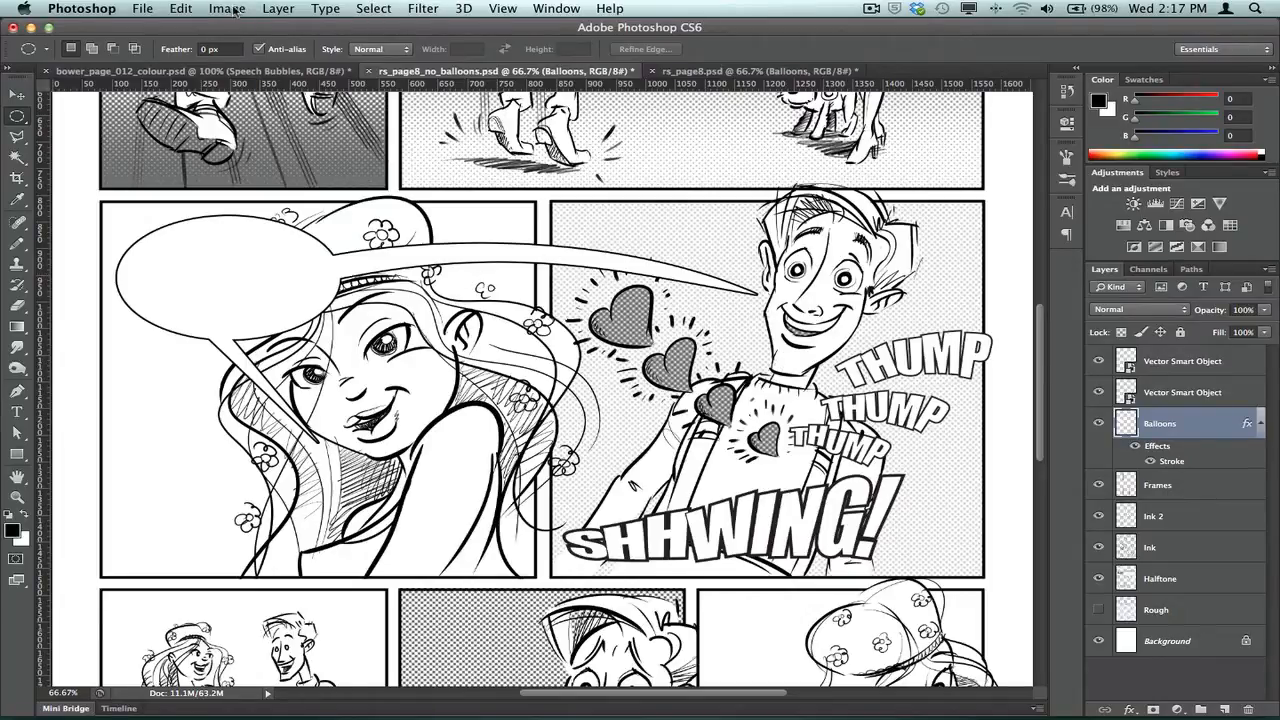
# Choose a command from the Image menu after deselecting the stroked tail.
pyautogui.click(226, 8)
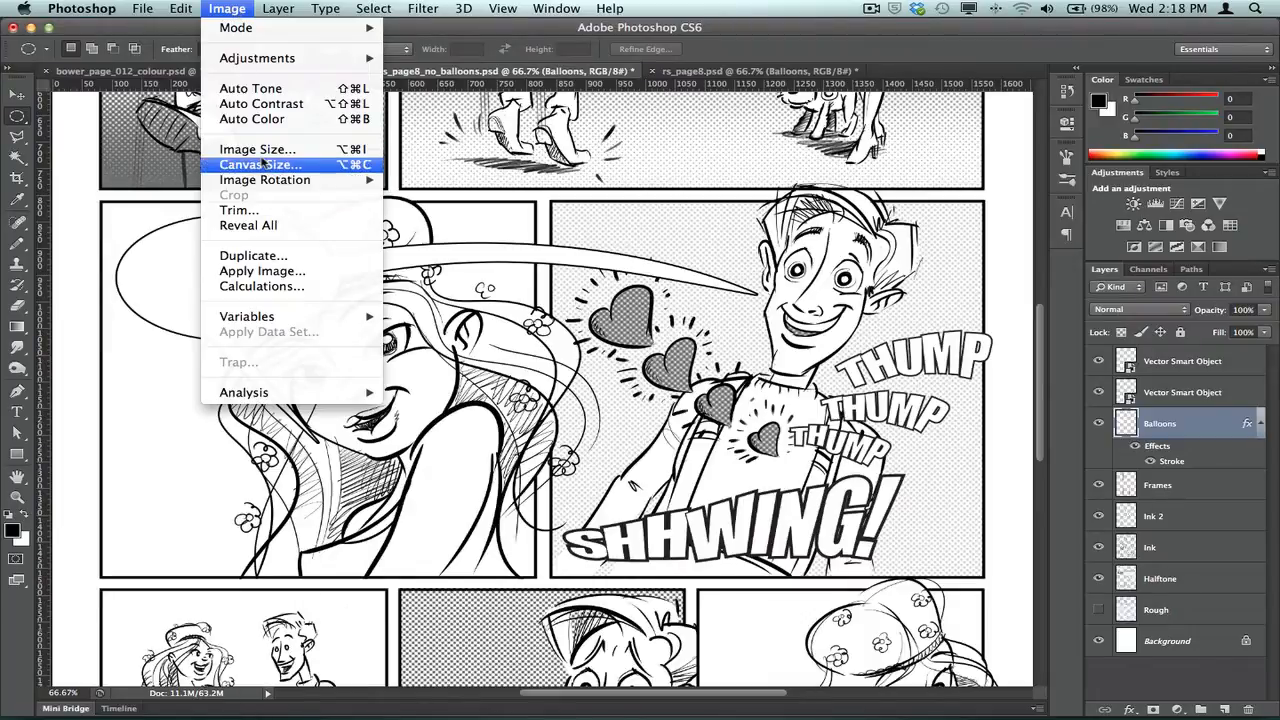
pyautogui.click(256, 148)
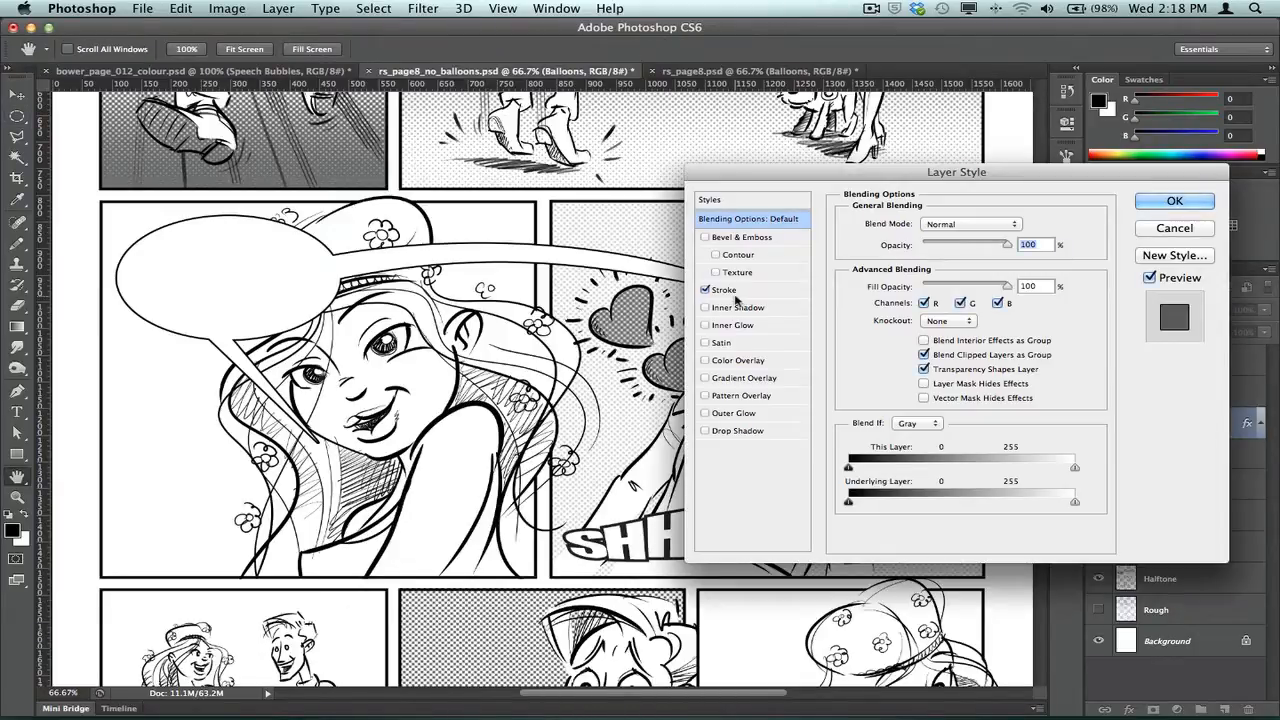
pyautogui.click(724, 290)
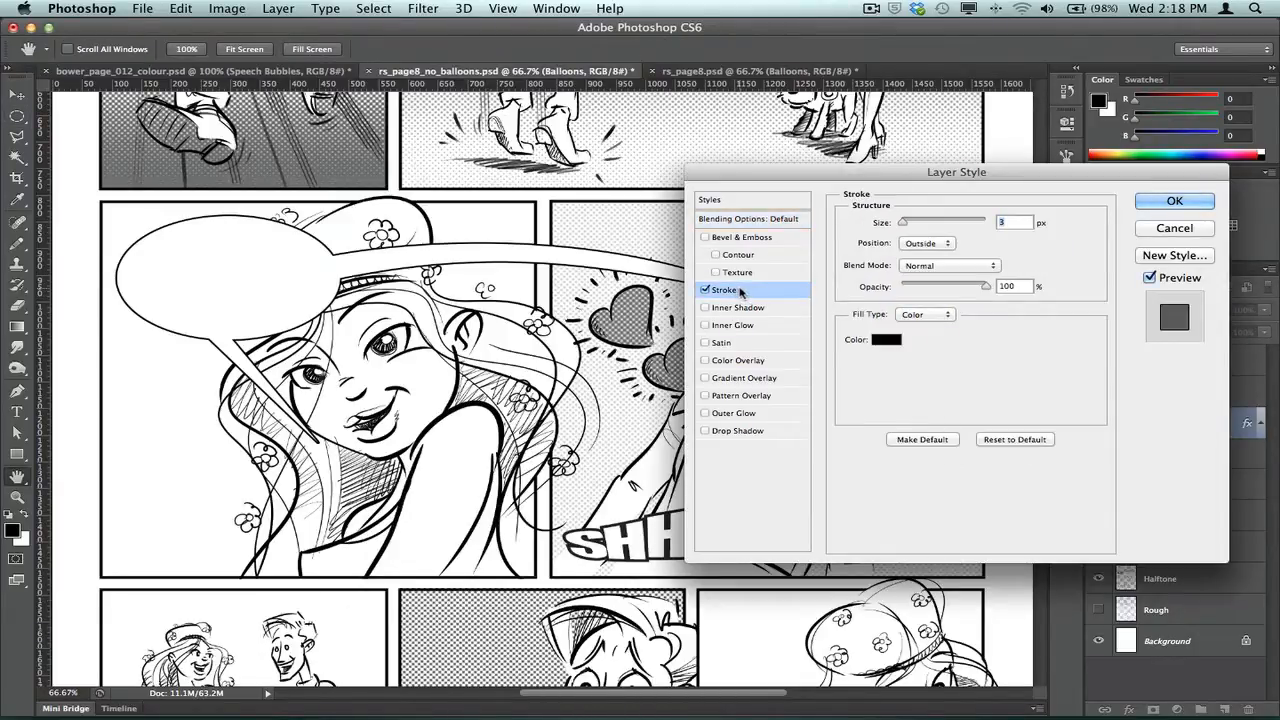
pyautogui.moveTo(724, 288)
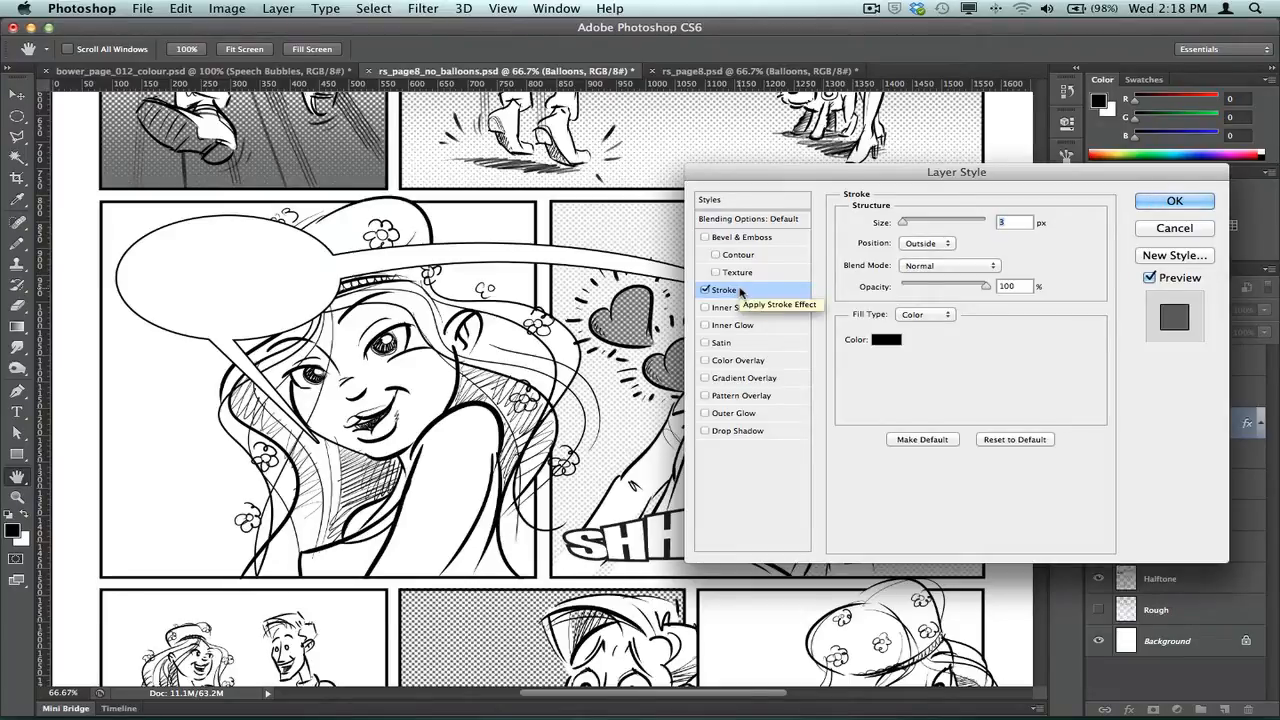
pyautogui.moveTo(900, 224)
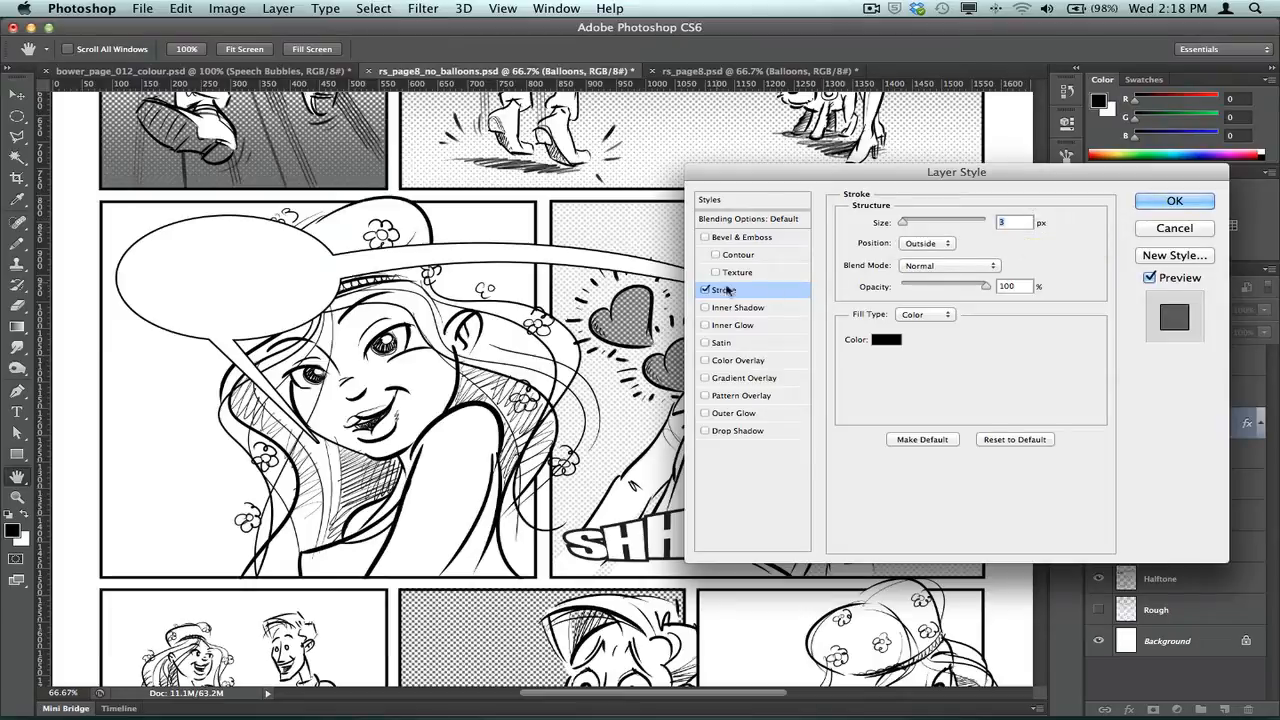
pyautogui.moveTo(940, 228)
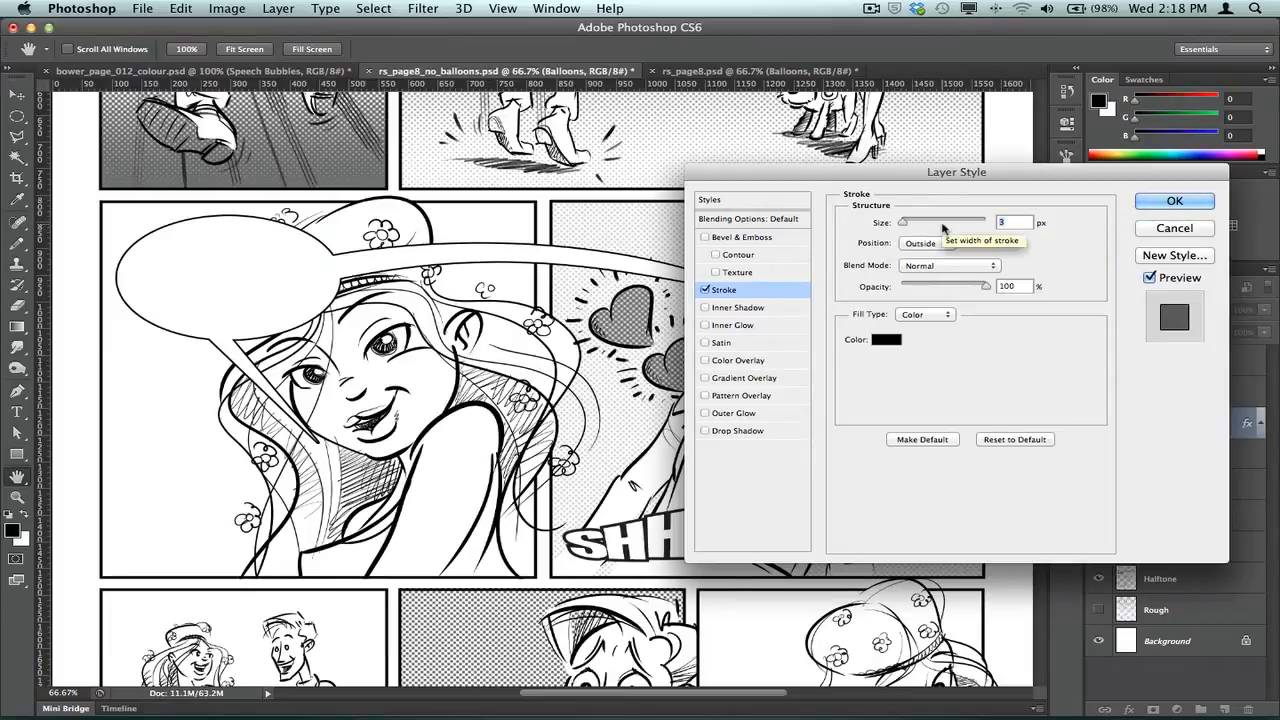
pyautogui.moveTo(1044, 222)
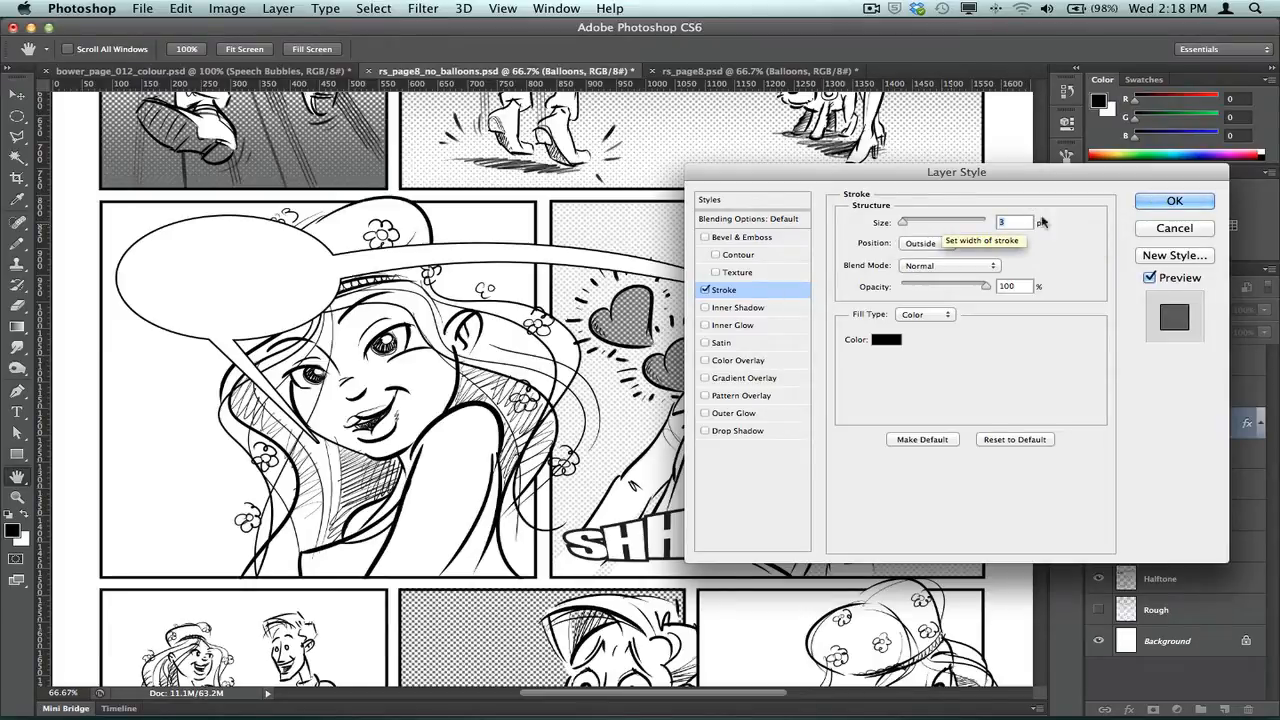
pyautogui.click(1174, 200)
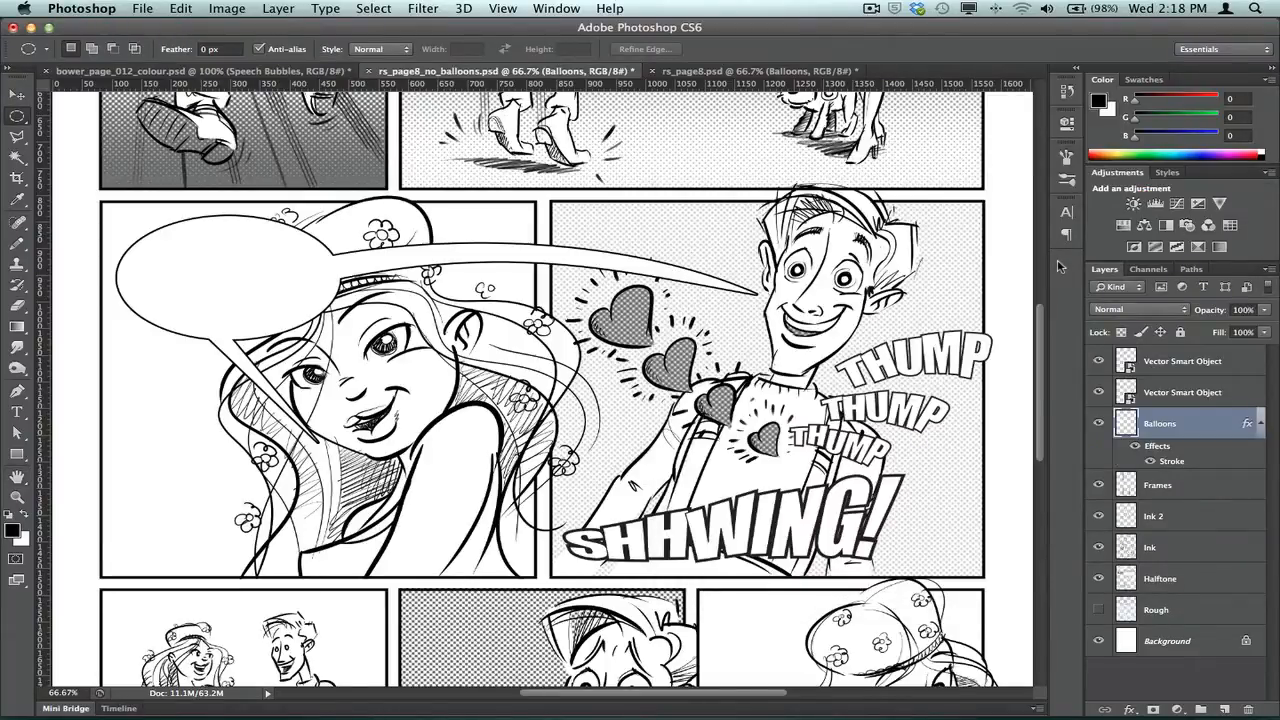
pyautogui.moveTo(1024, 264)
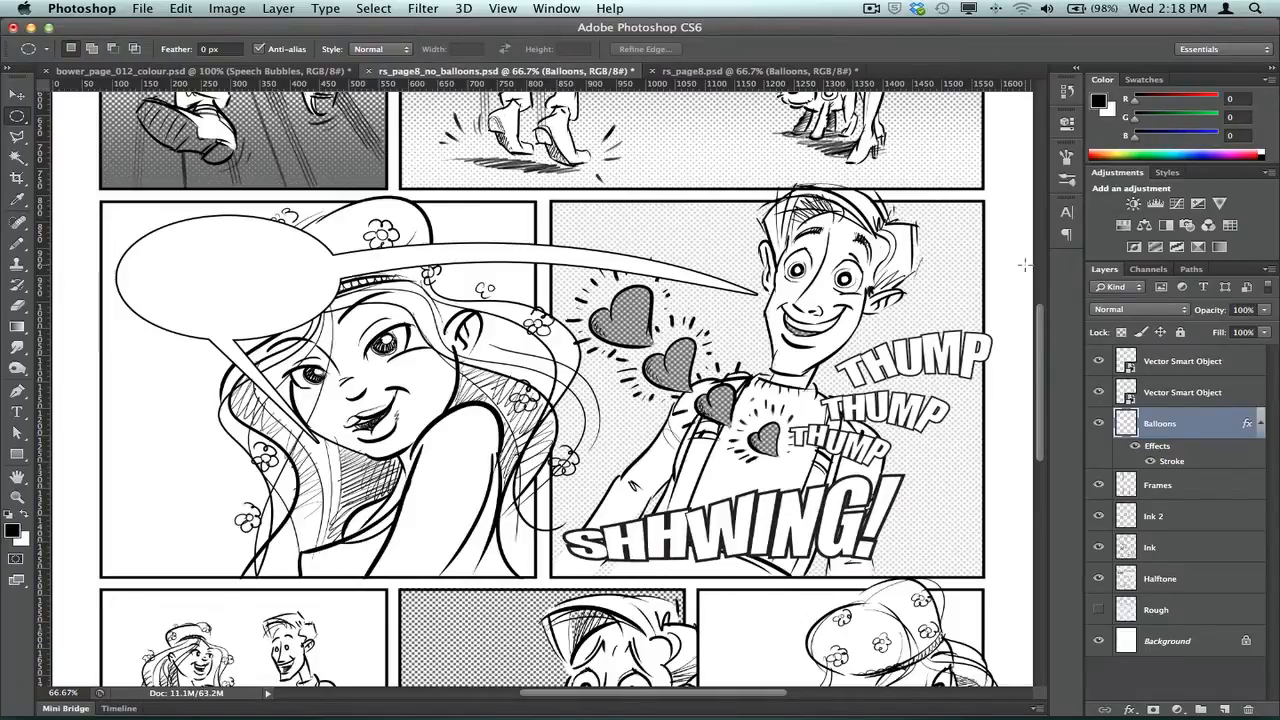